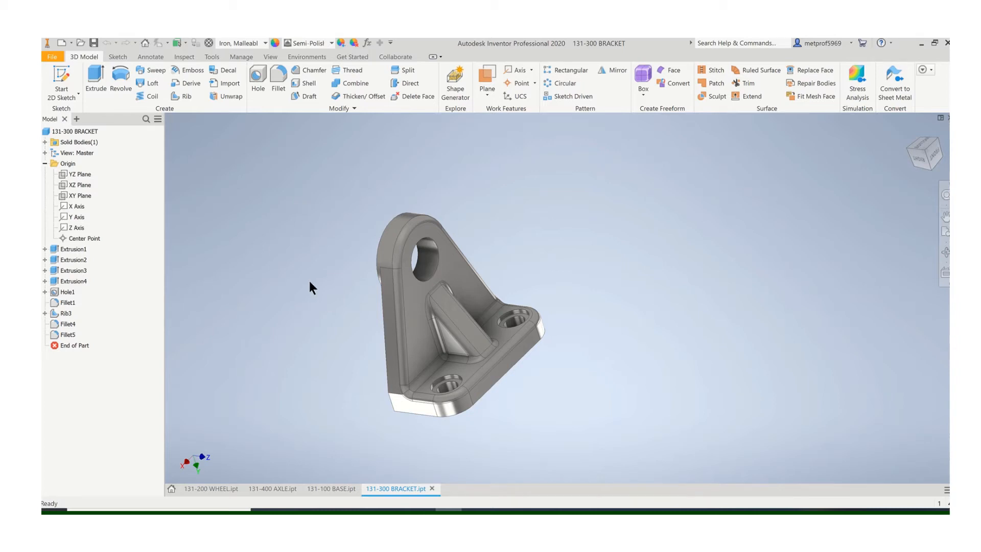
# Create a new assembly from the Metric Standard (mm).iam template.
pyautogui.click(52, 56)
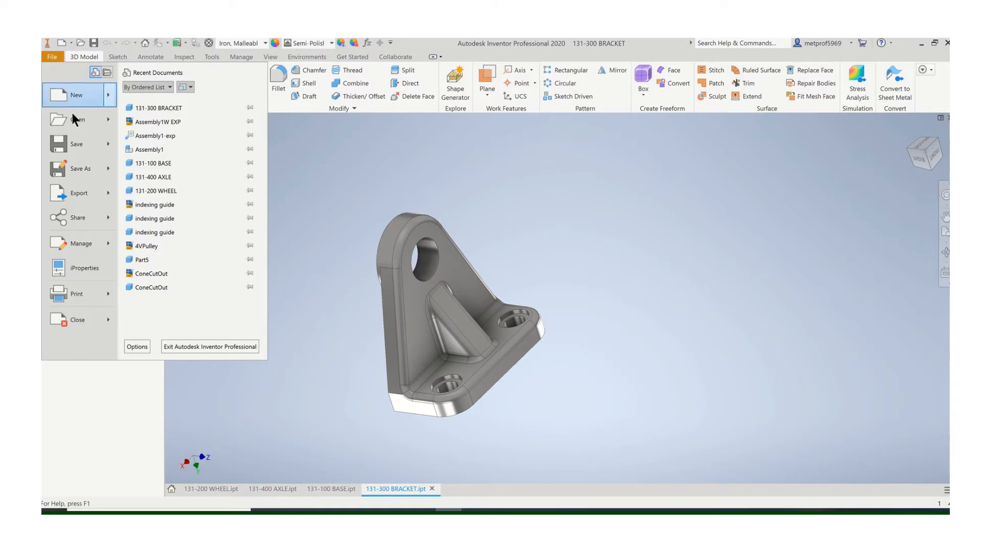
pyautogui.click(76, 95)
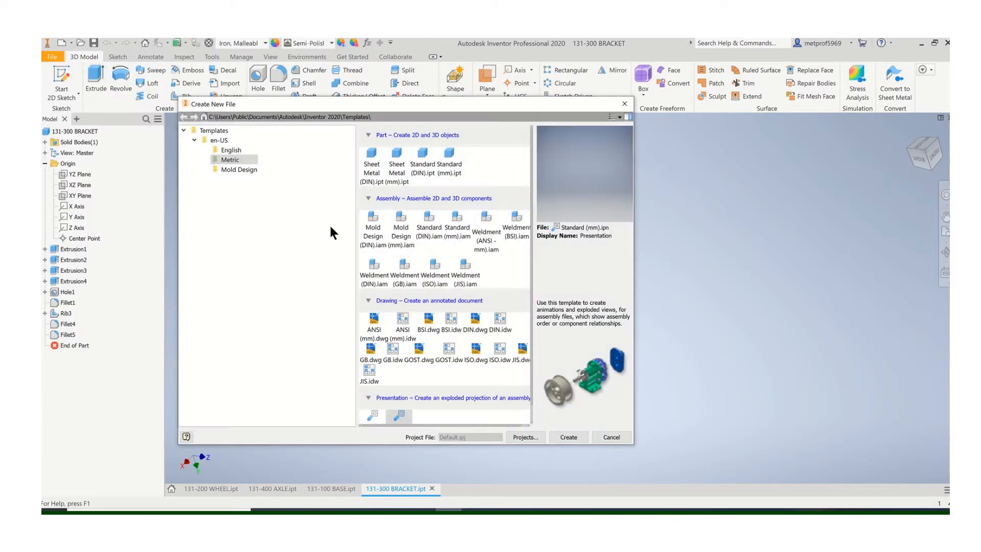
pyautogui.scroll(-3)
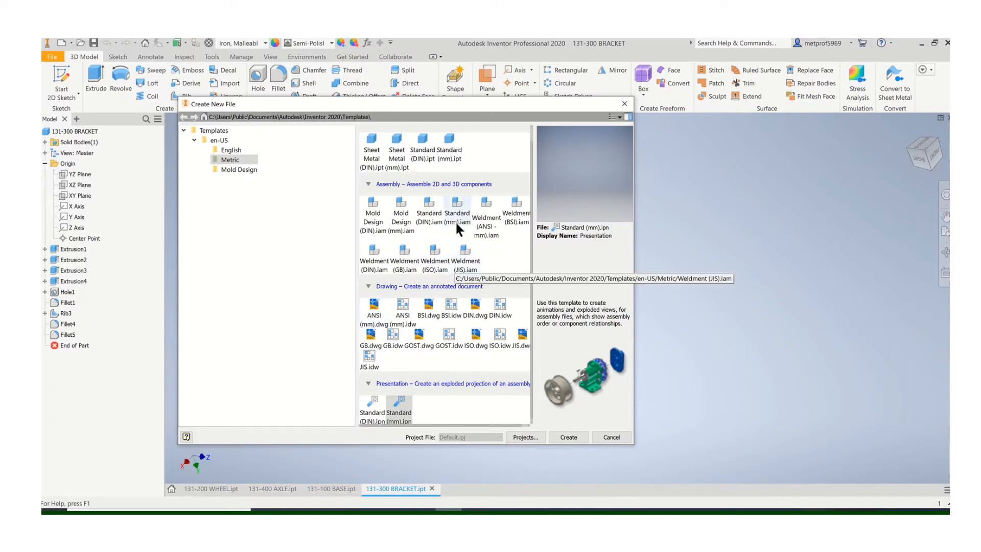
pyautogui.moveTo(457, 213)
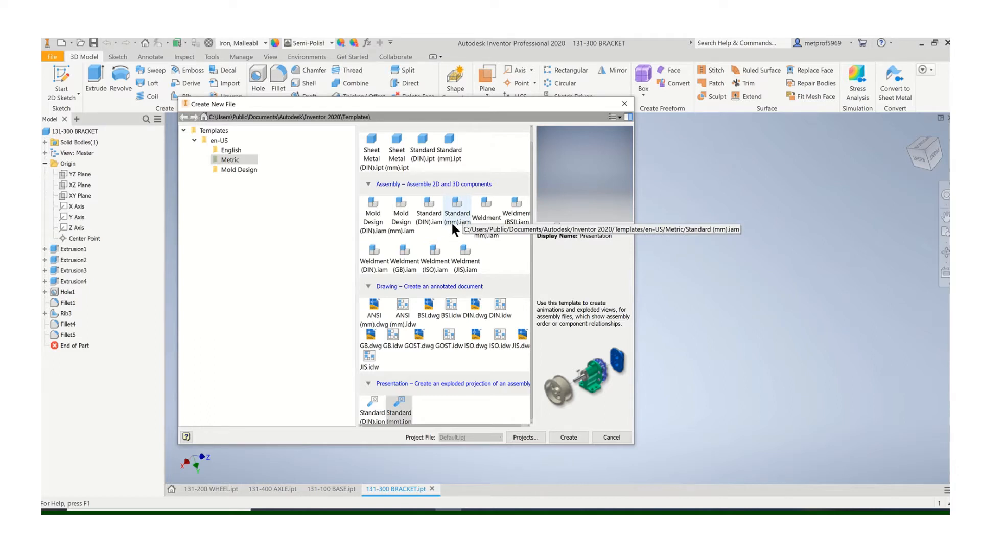
pyautogui.click(457, 206)
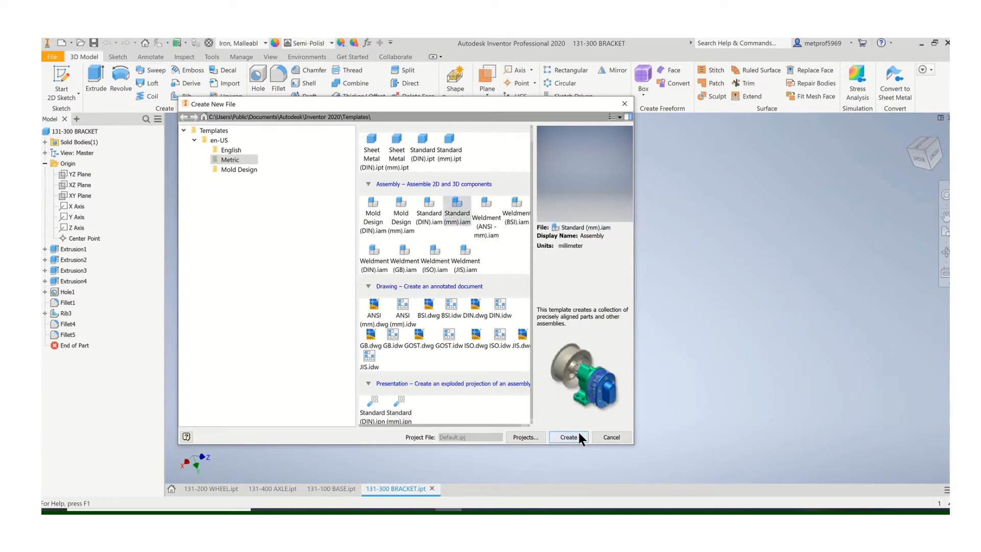
pyautogui.click(567, 437)
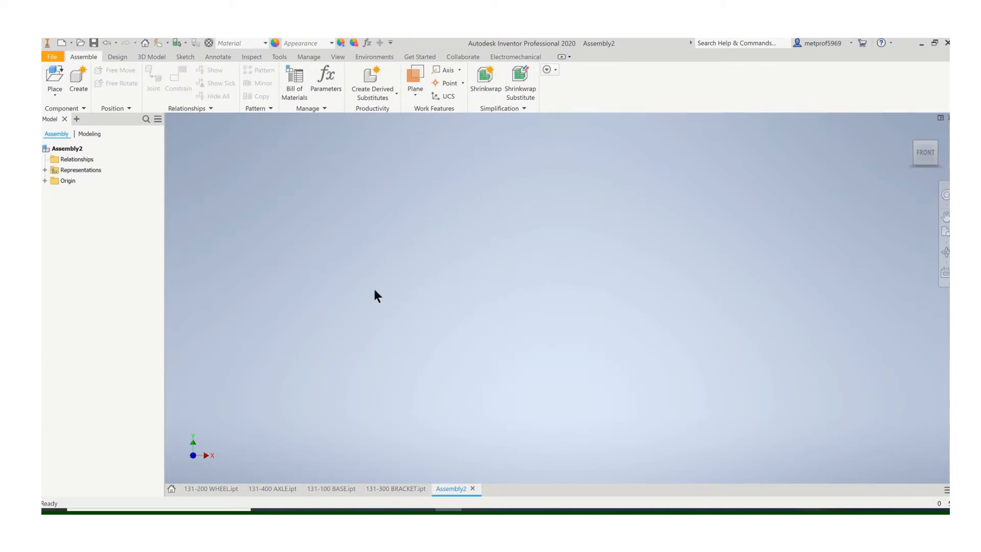
# Place the 131-100 BASE part into Assembly2 as BASE:1.
pyautogui.click(55, 80)
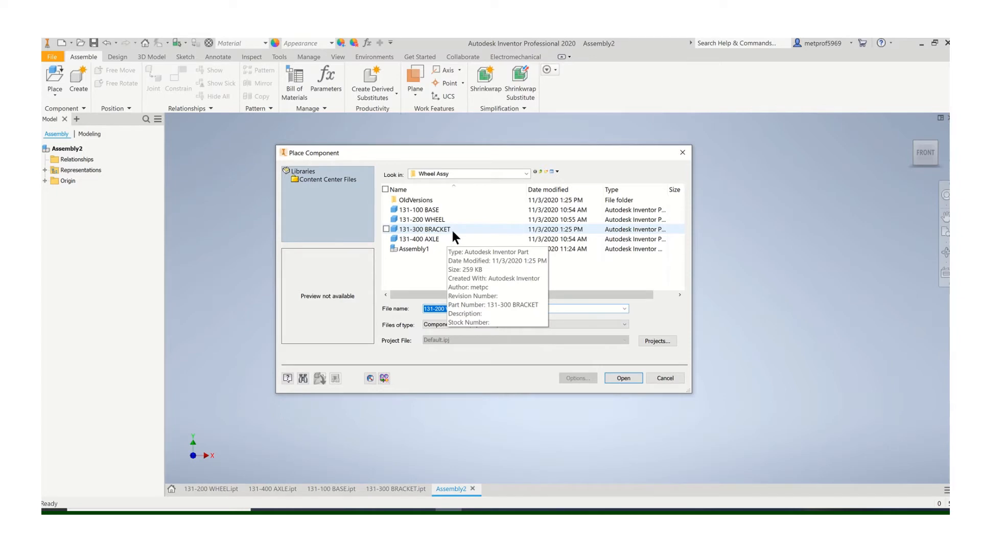
pyautogui.click(419, 209)
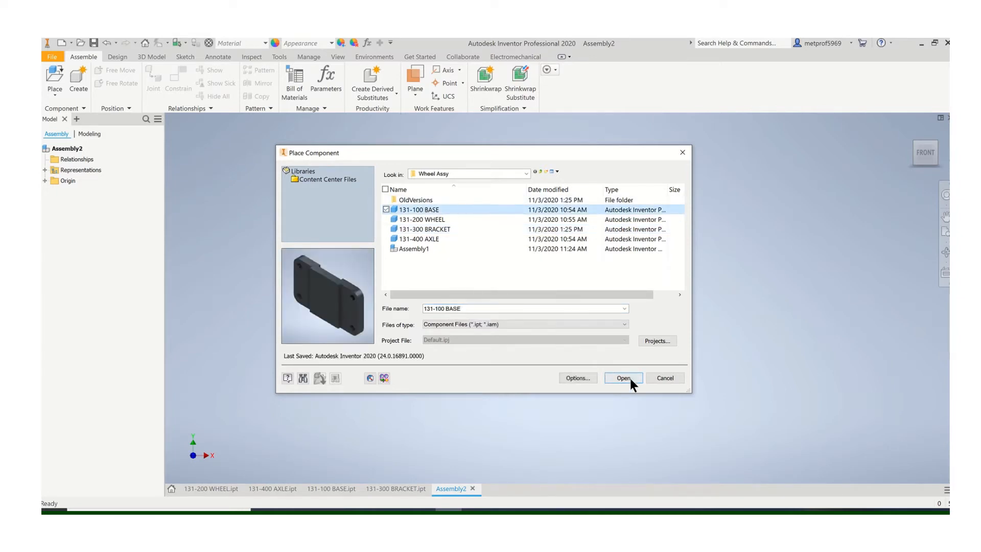
pyautogui.click(622, 378)
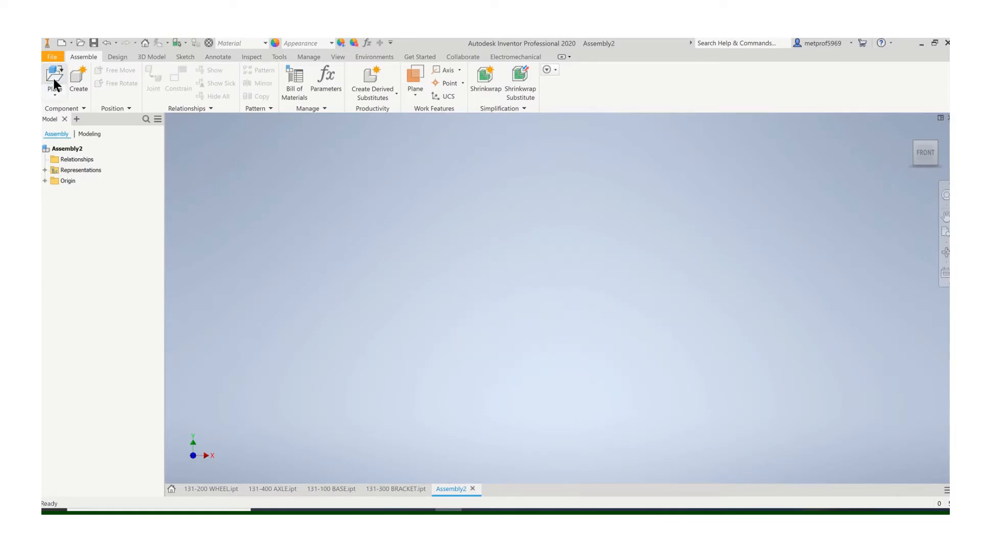
pyautogui.click(55, 81)
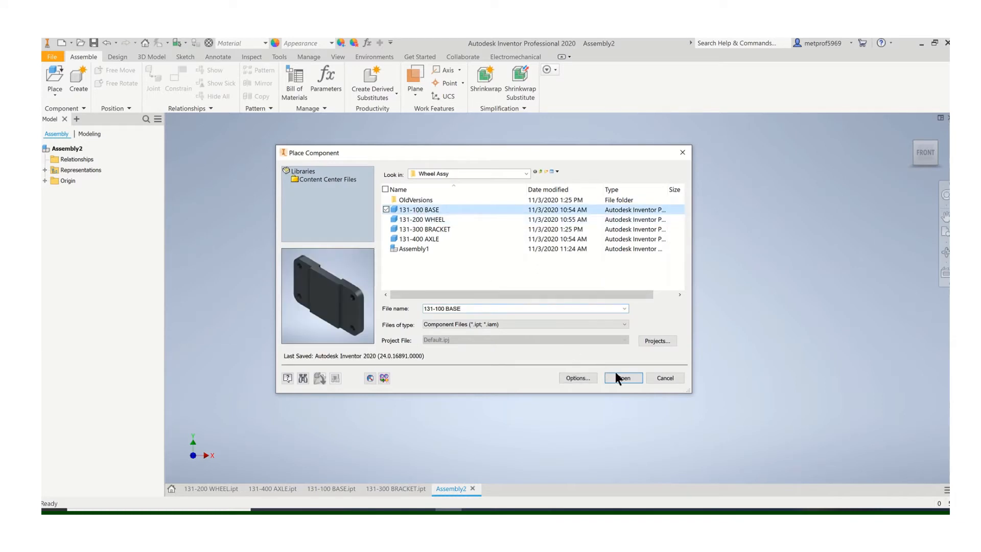
pyautogui.click(622, 377)
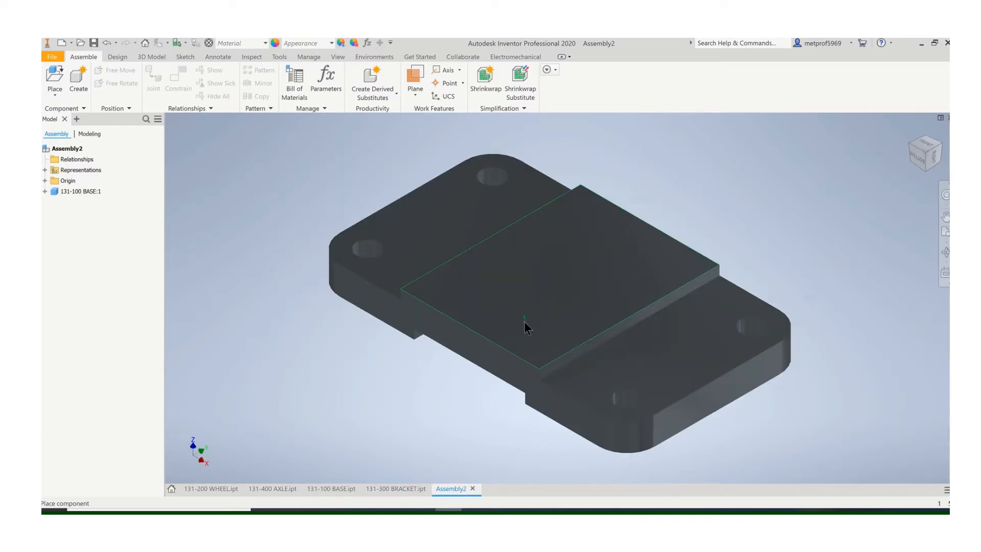
pyautogui.scroll(-3)
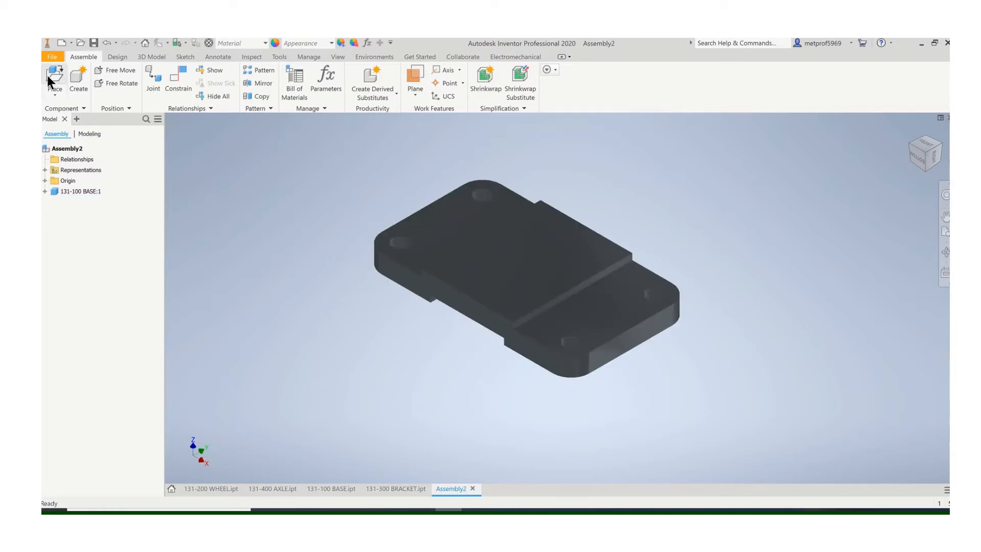
# Place the 131-300 BRACKET rotated 90° about Z, beside the base.
pyautogui.click(55, 78)
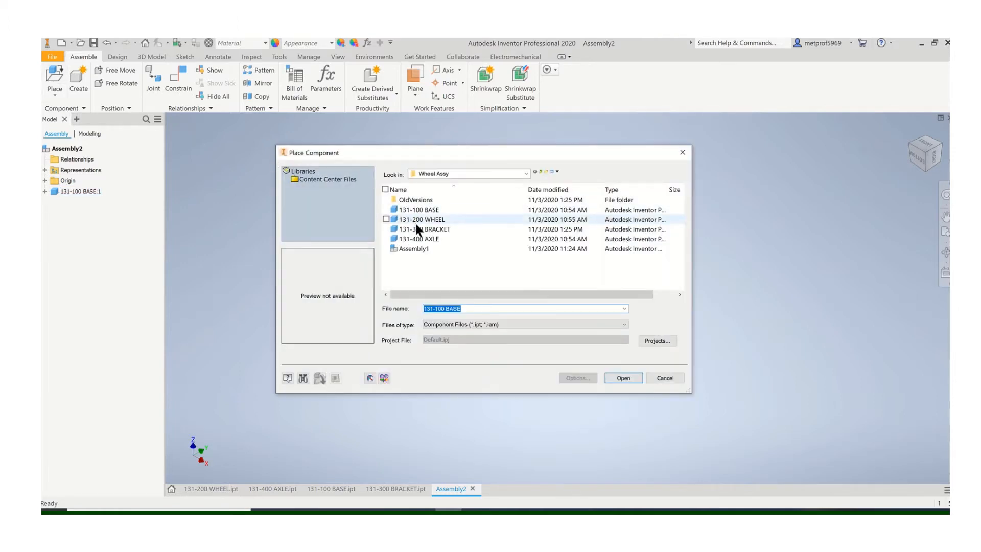
pyautogui.click(425, 229)
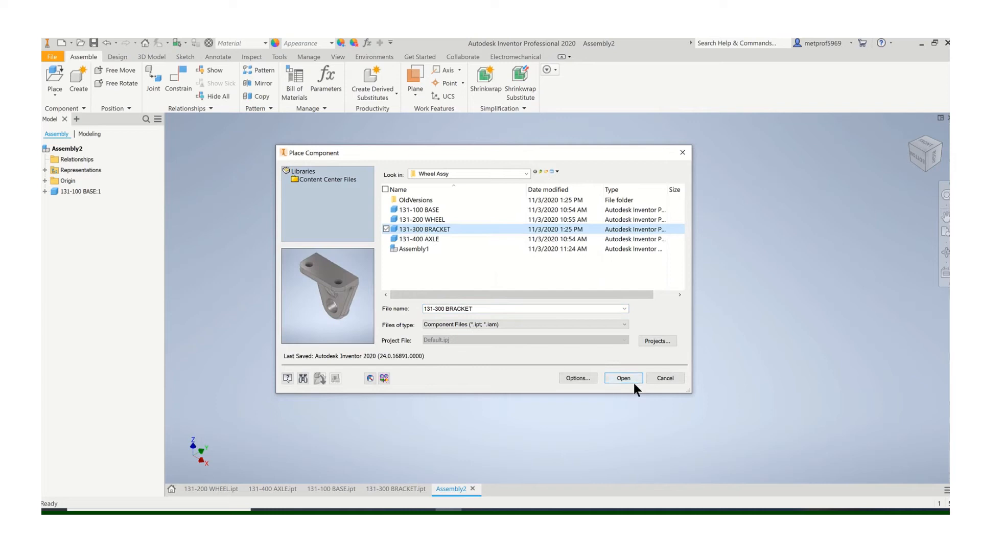
pyautogui.click(622, 377)
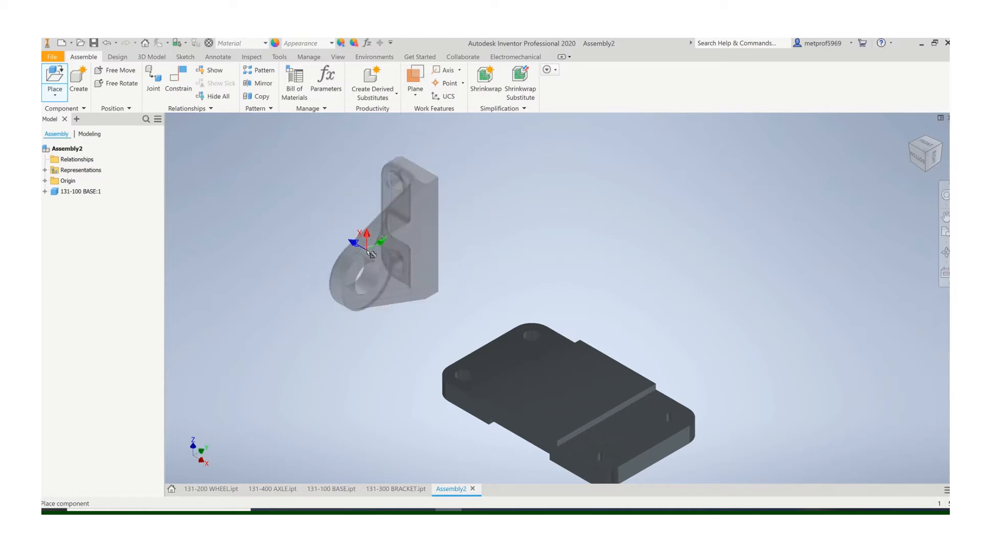
pyautogui.rightClick(369, 253)
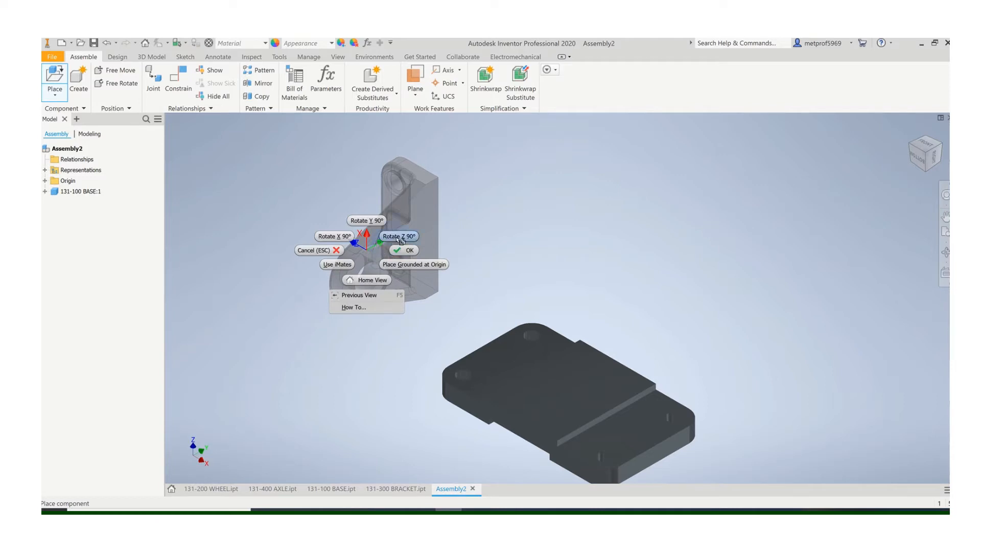
pyautogui.click(399, 236)
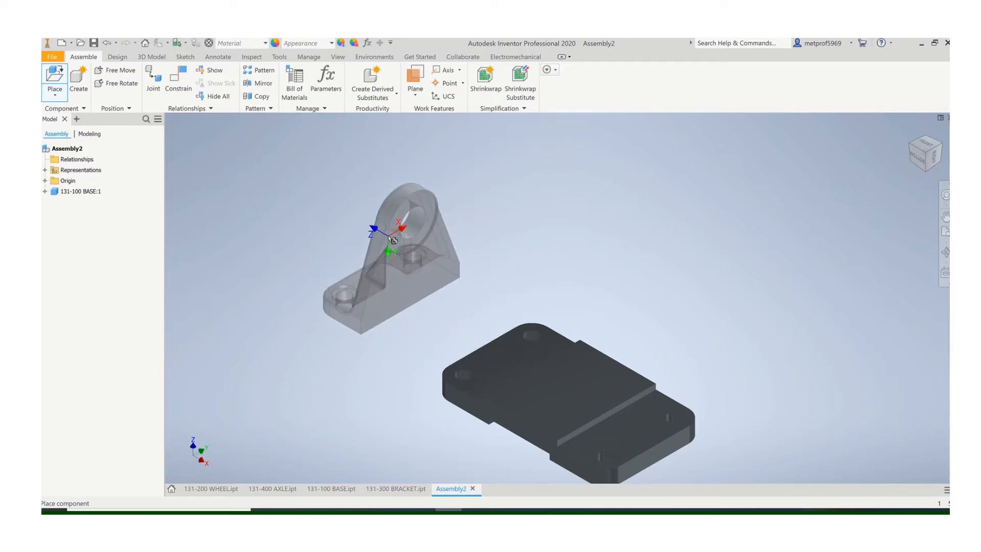
pyautogui.click(394, 241)
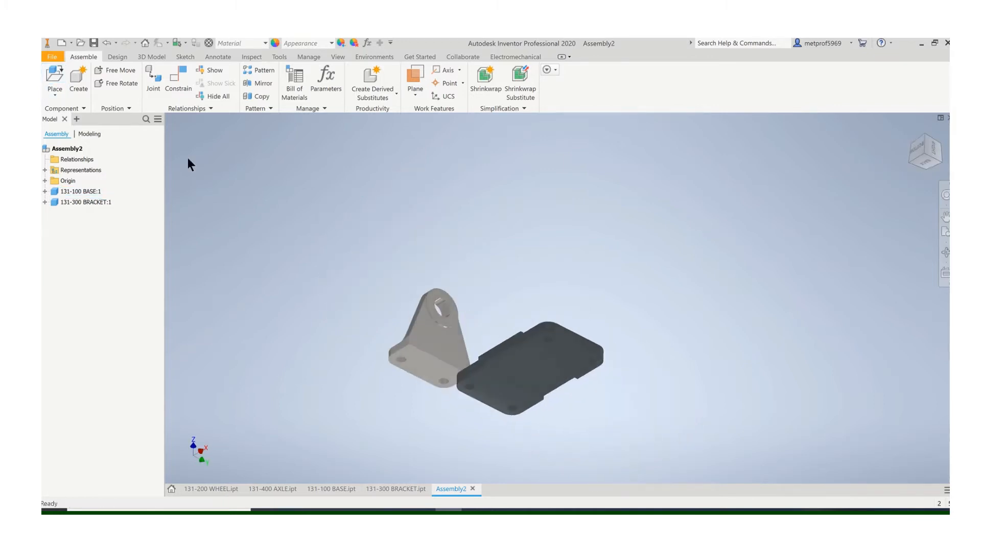
# Flush-constrain the bracket's foot face to the base face with zero offset.
pyautogui.click(178, 82)
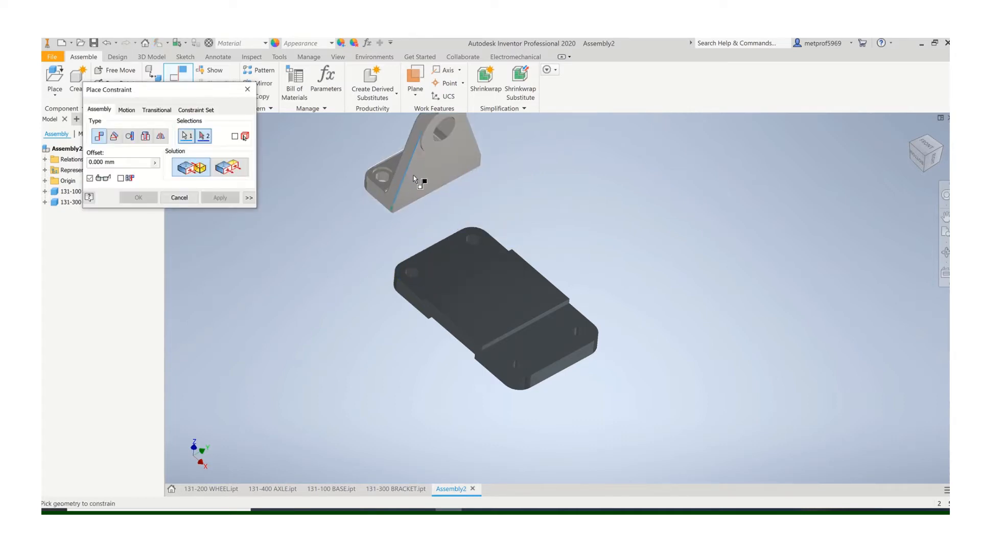
pyautogui.click(137, 197)
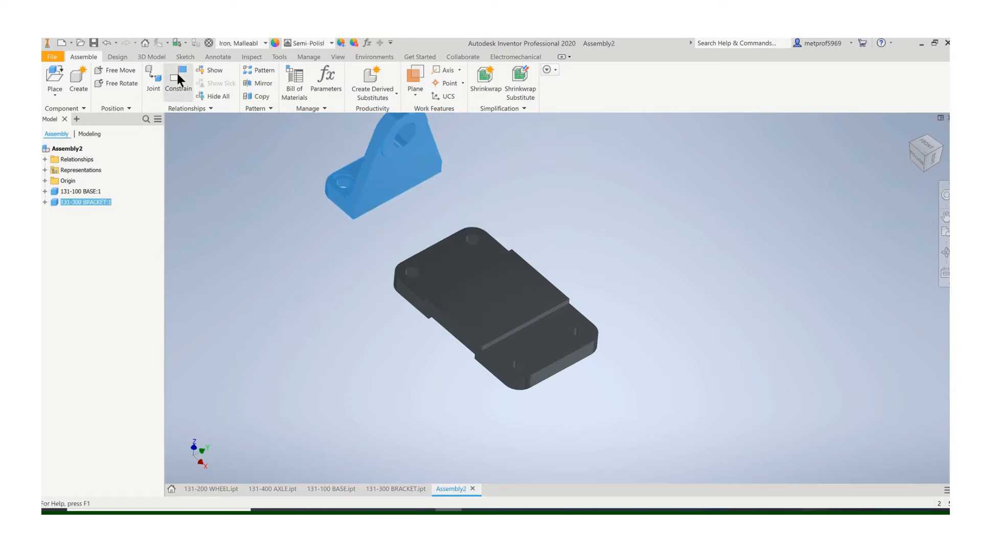
pyautogui.click(179, 80)
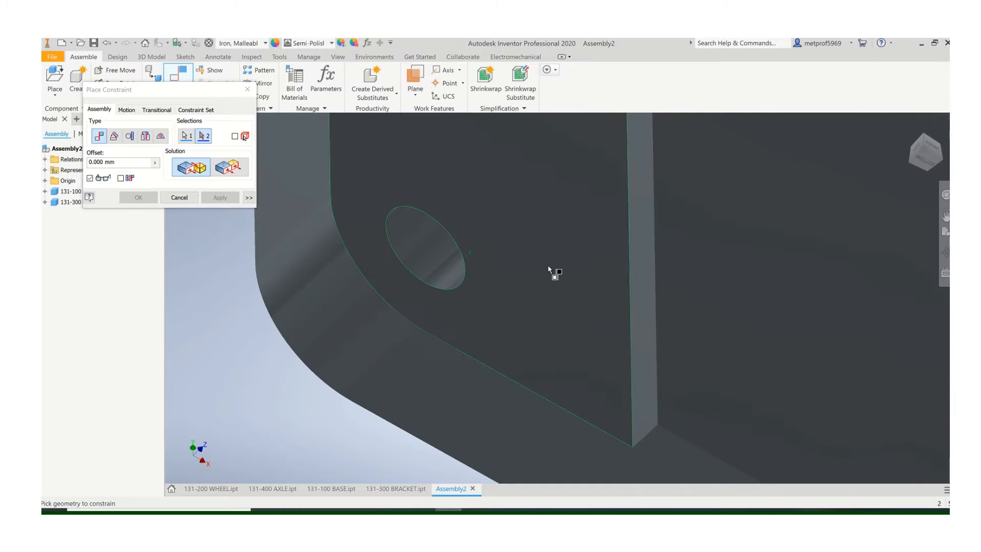
pyautogui.click(219, 198)
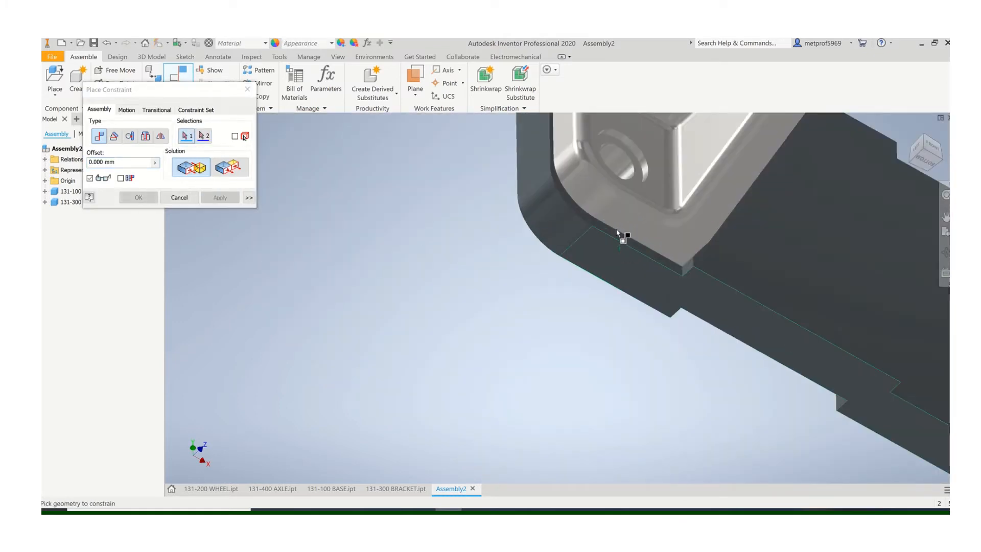
pyautogui.click(618, 234)
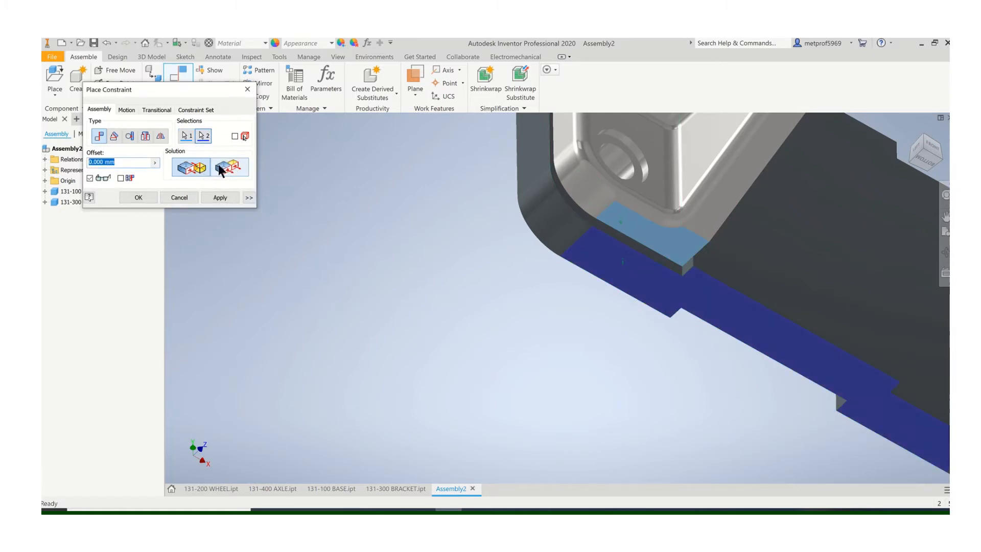
pyautogui.click(230, 167)
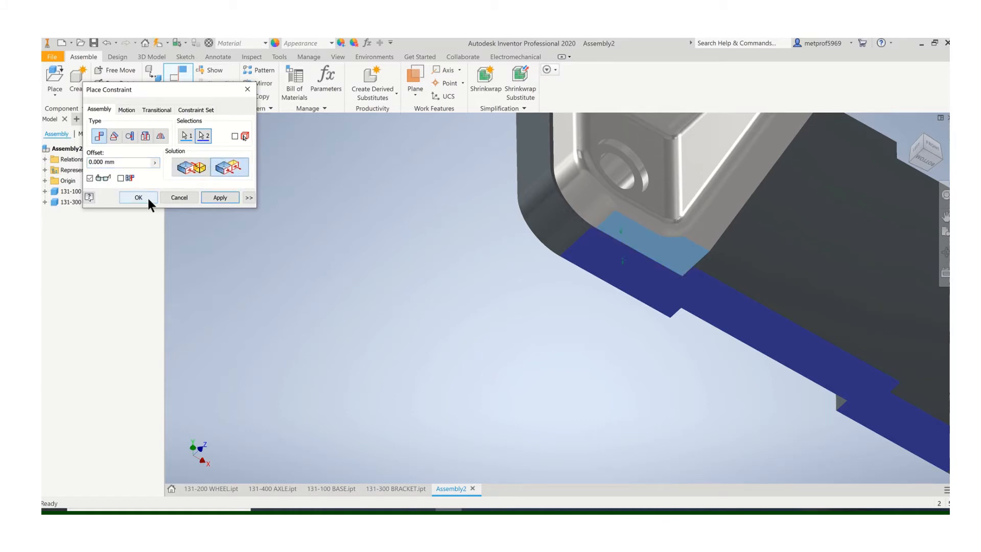
pyautogui.click(137, 197)
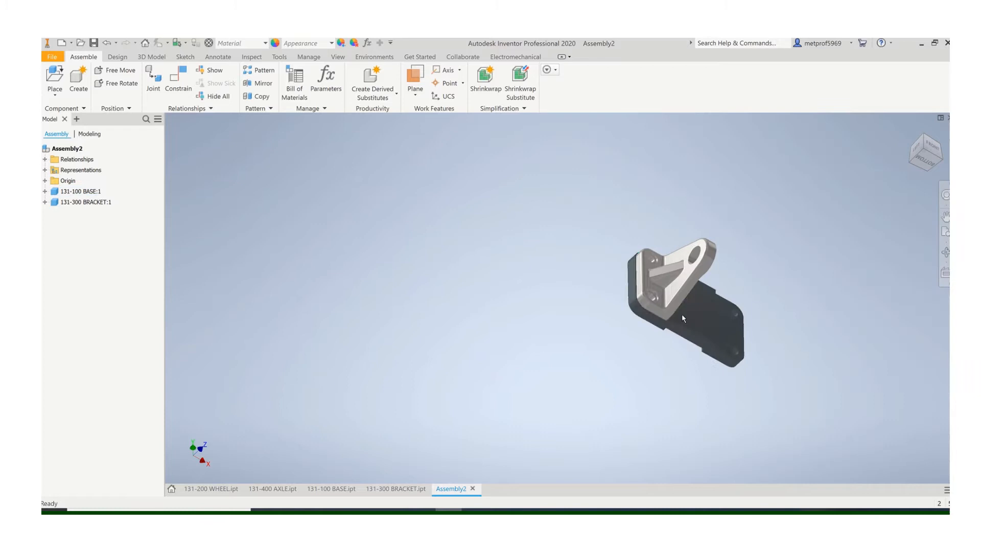
pyautogui.moveTo(682, 316); pyautogui.dragTo(494, 284)
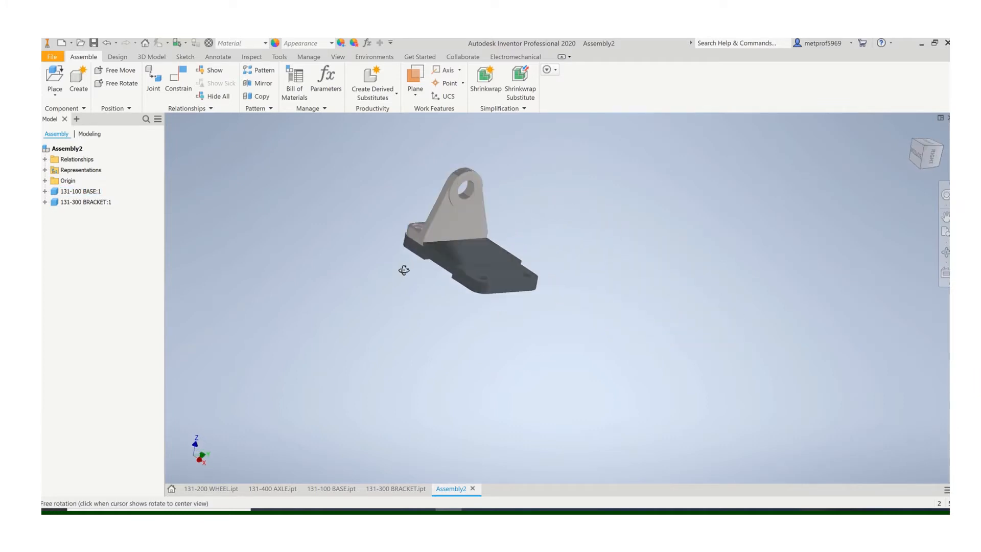
pyautogui.moveTo(404, 270); pyautogui.dragTo(441, 305)
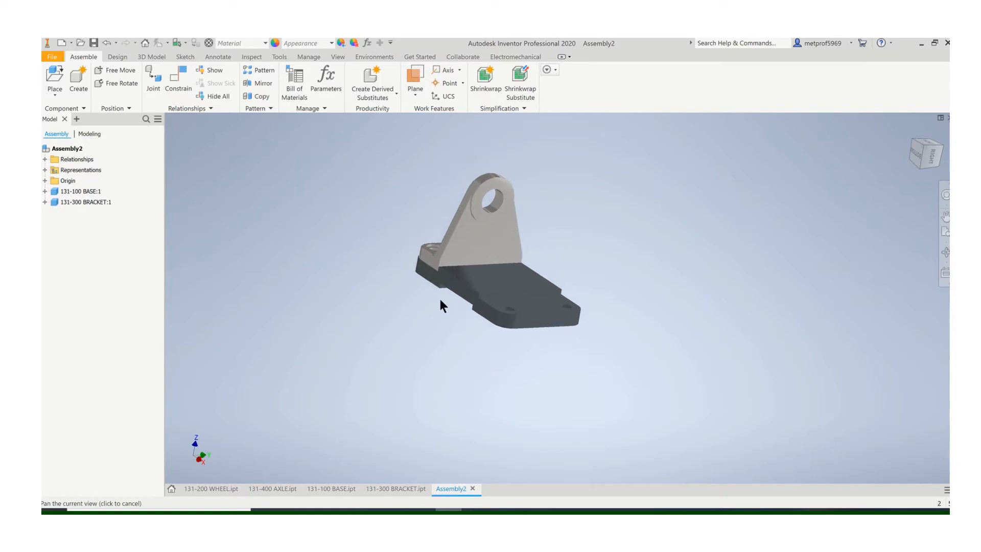
# Place a second 131-300 BRACKET instance, rotated 90°, as BRACKET:2.
pyautogui.click(55, 81)
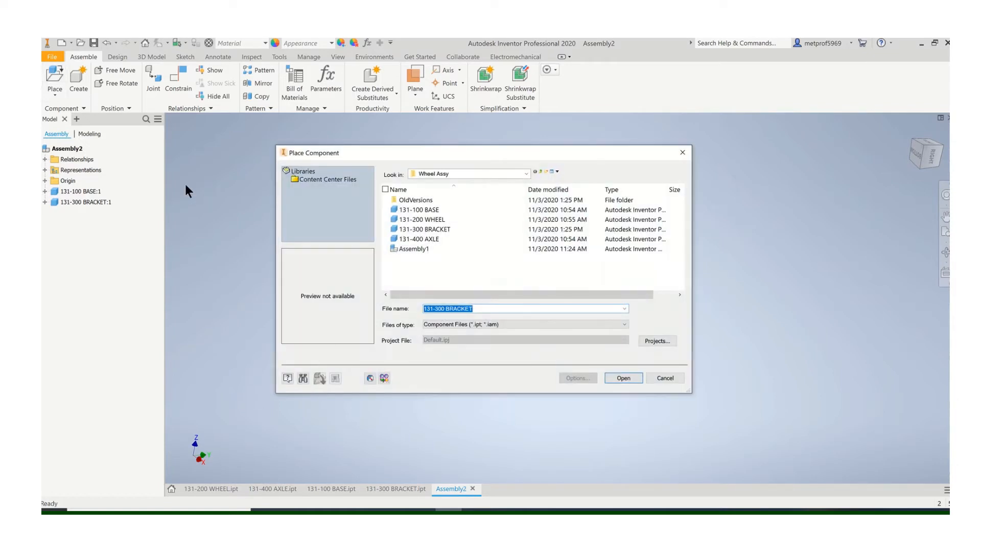
pyautogui.click(424, 229)
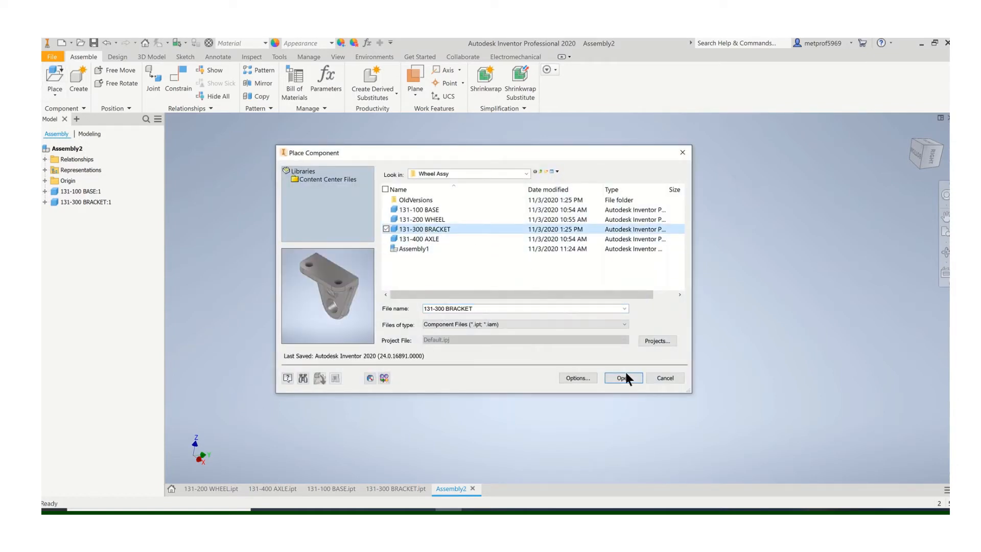
pyautogui.click(621, 378)
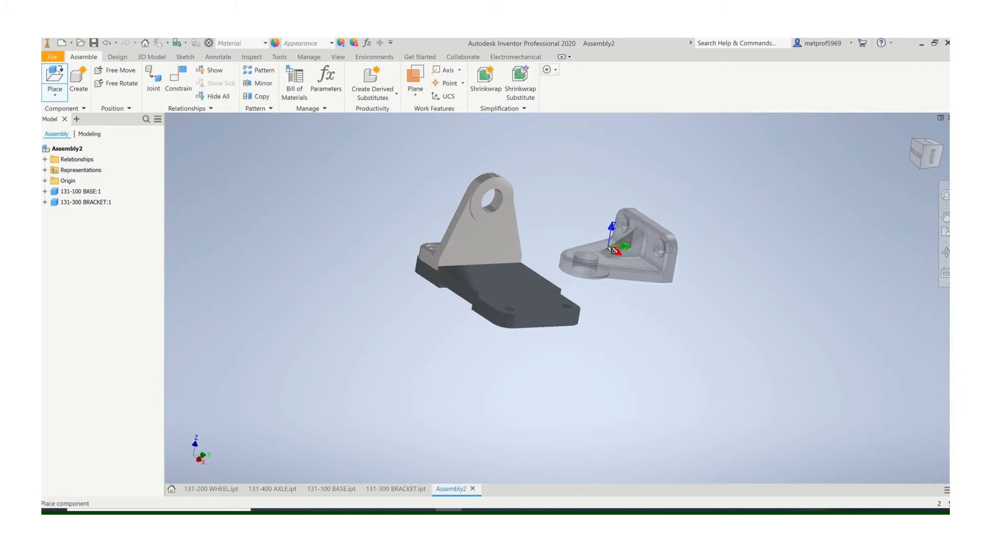
pyautogui.rightClick(610, 248)
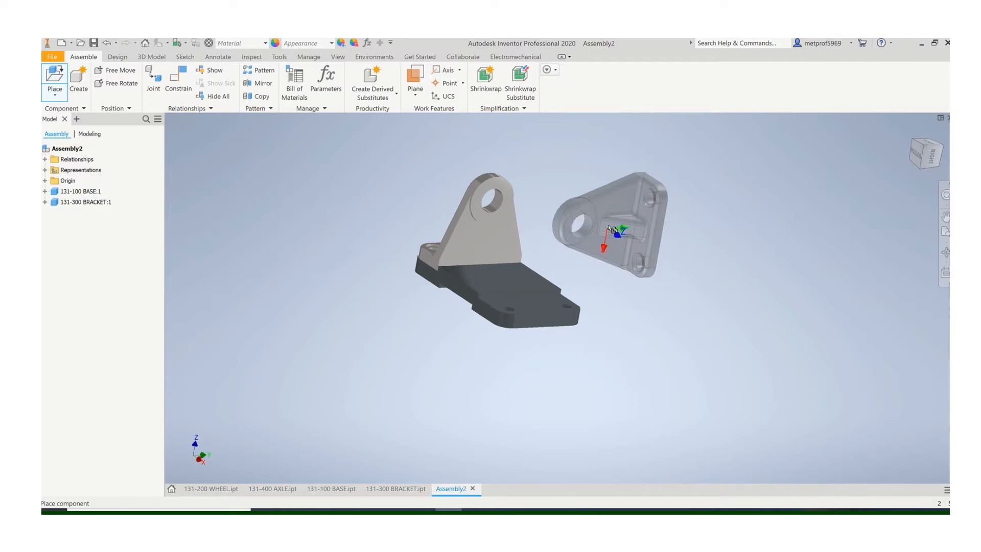
pyautogui.rightClick(614, 230)
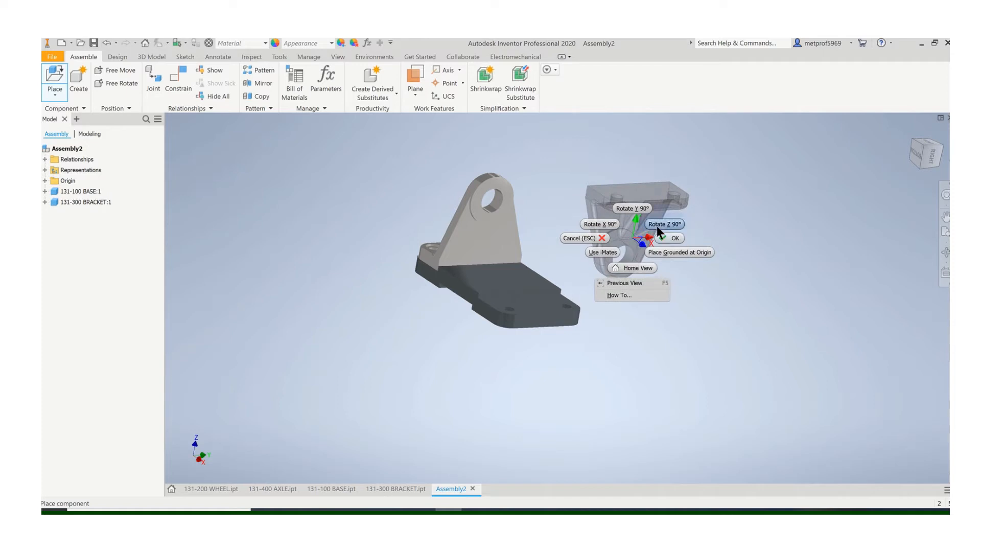
pyautogui.click(675, 239)
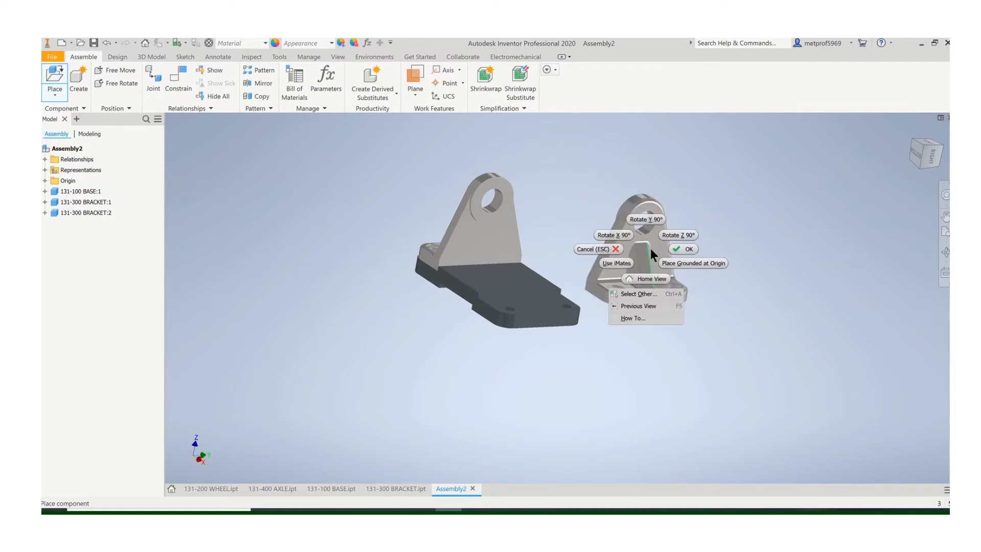
pyautogui.click(682, 249)
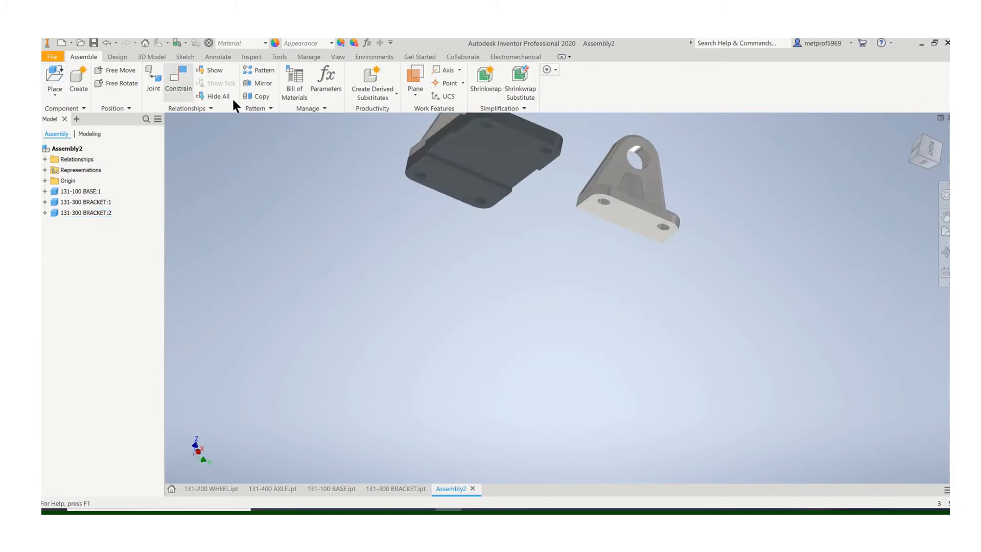
# Mate the second bracket's underside to the base top and flush their side faces.
pyautogui.click(178, 81)
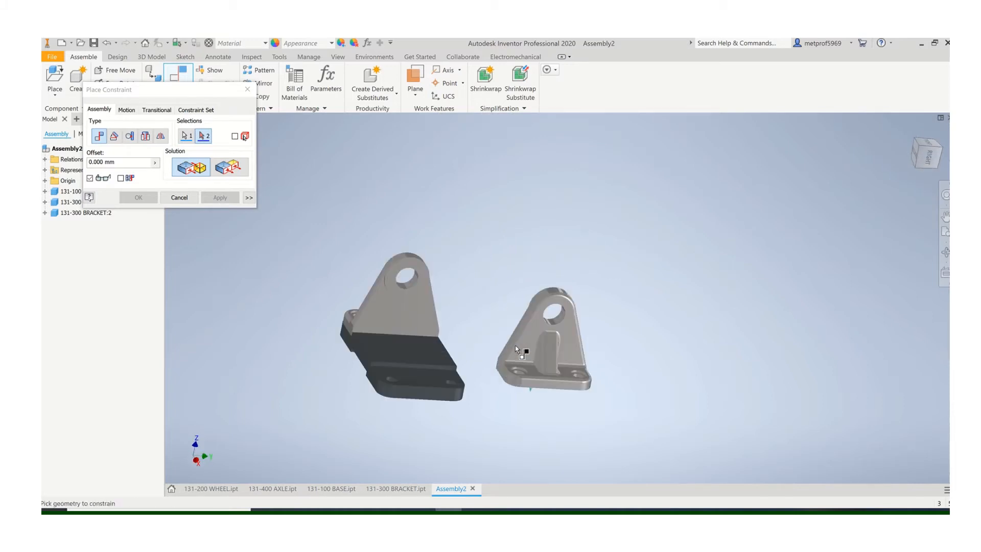
pyautogui.click(220, 198)
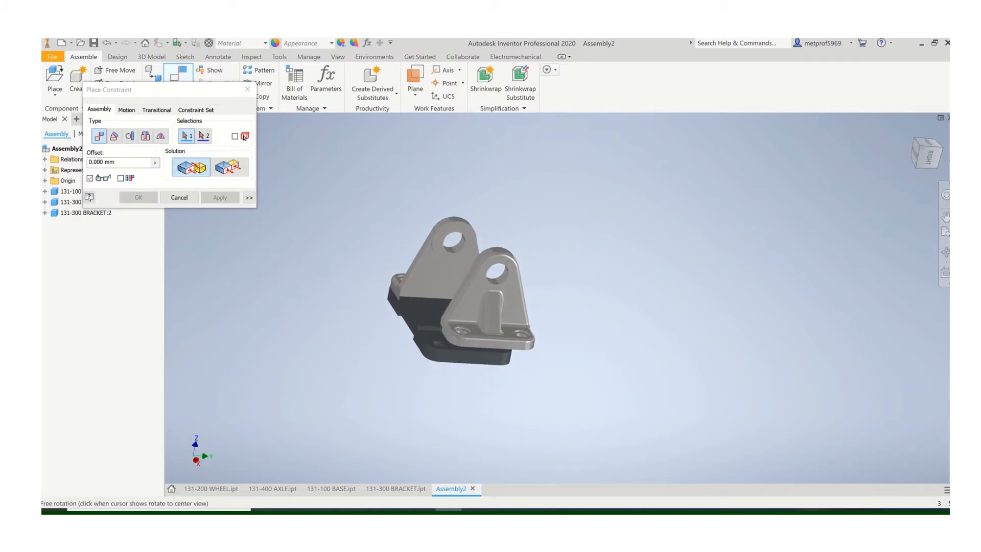
pyautogui.moveTo(451, 294); pyautogui.dragTo(551, 334)
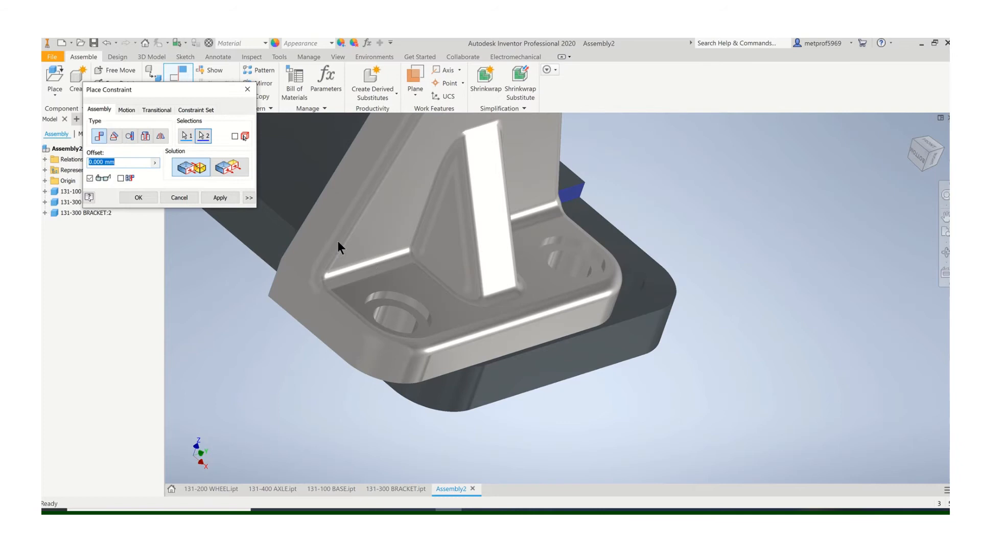
pyautogui.click(394, 388)
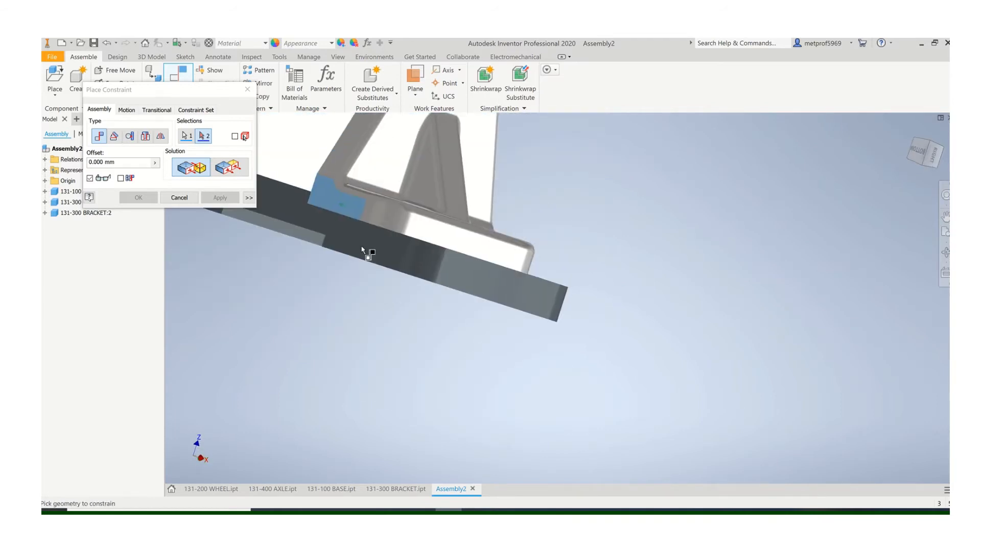
pyautogui.click(369, 254)
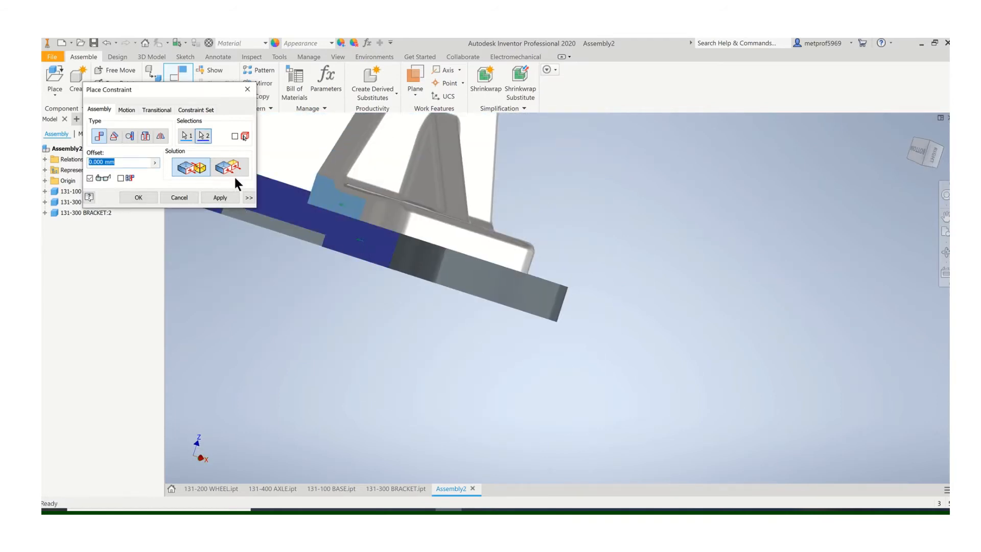
pyautogui.click(138, 197)
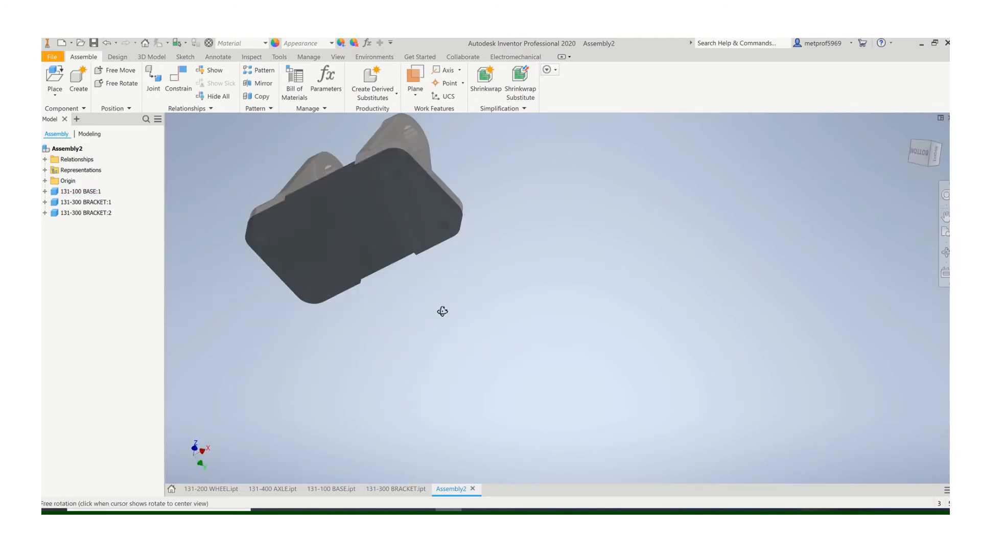
pyautogui.moveTo(441, 311); pyautogui.dragTo(453, 318)
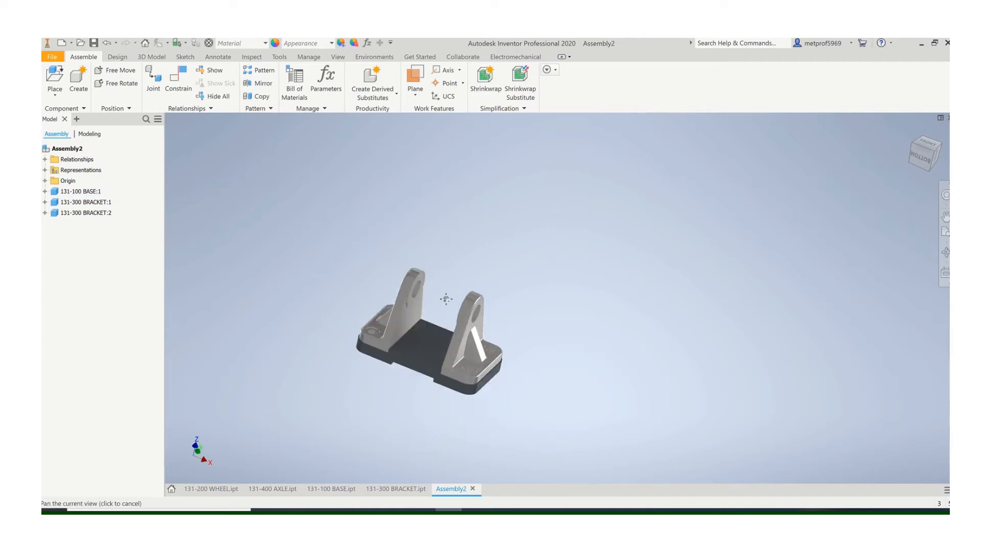
# Place the 131-400 AXLE part into the assembly as AXLE:1.
pyautogui.click(55, 81)
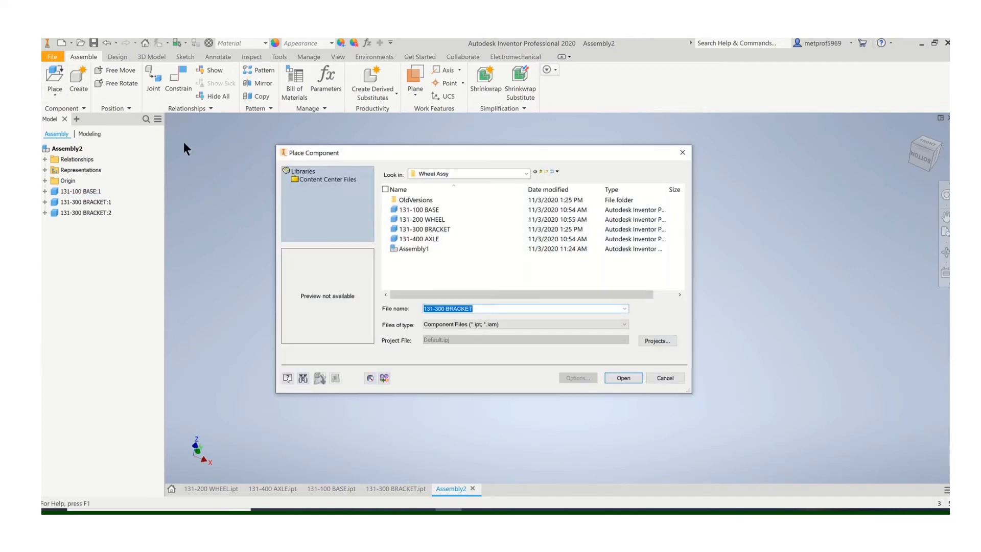
pyautogui.click(423, 239)
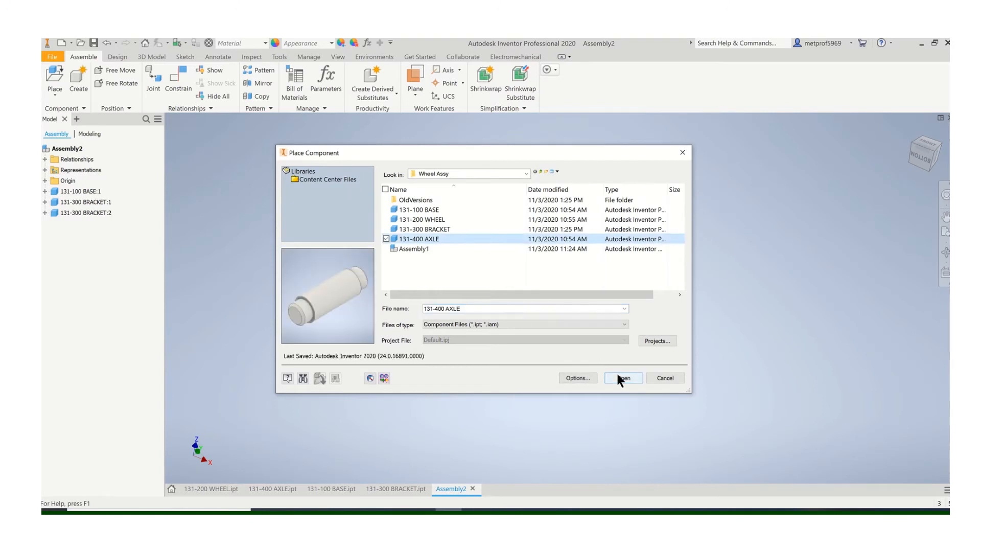
pyautogui.click(622, 377)
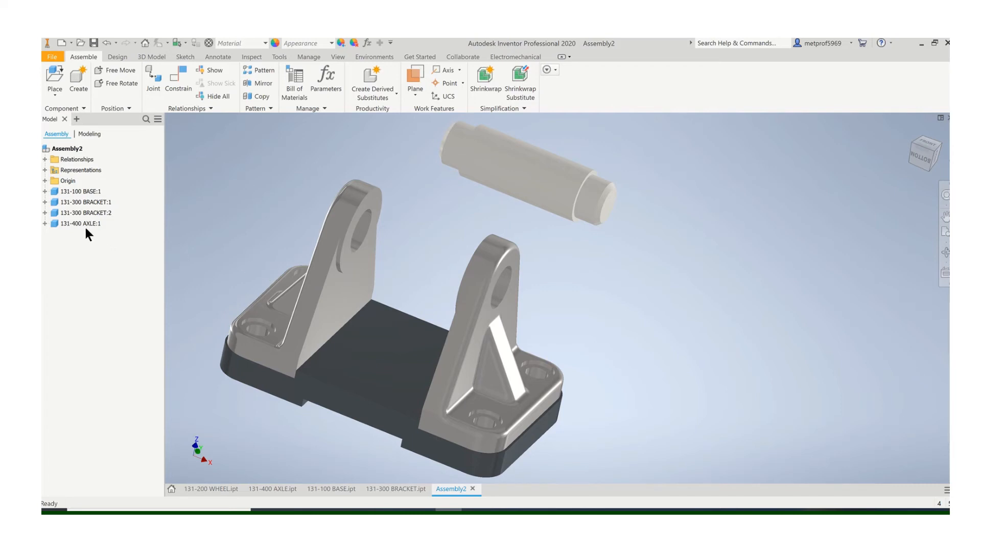
# Turn on visibility of AXLE:1's XY Plane and BASE:1's YZ Plane.
pyautogui.click(44, 223)
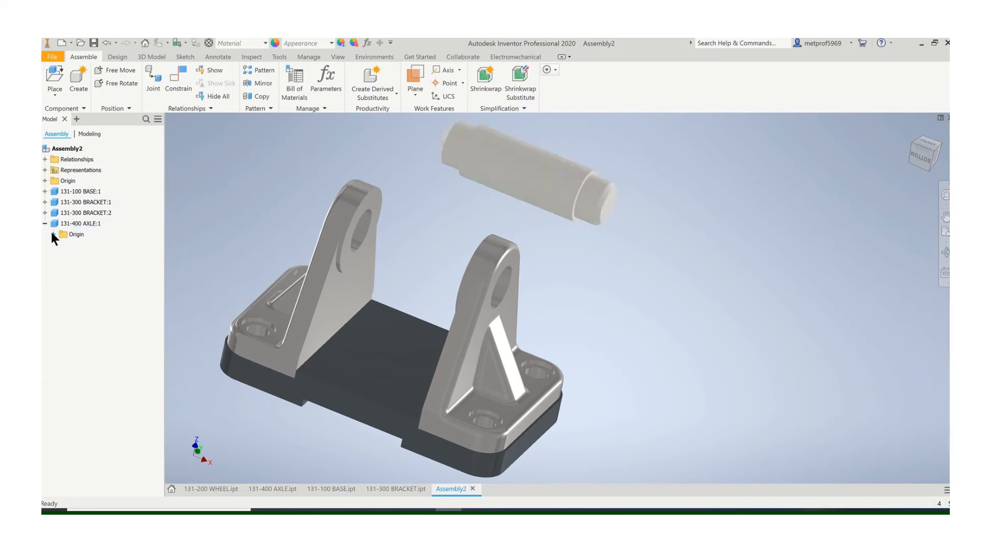
pyautogui.click(87, 245)
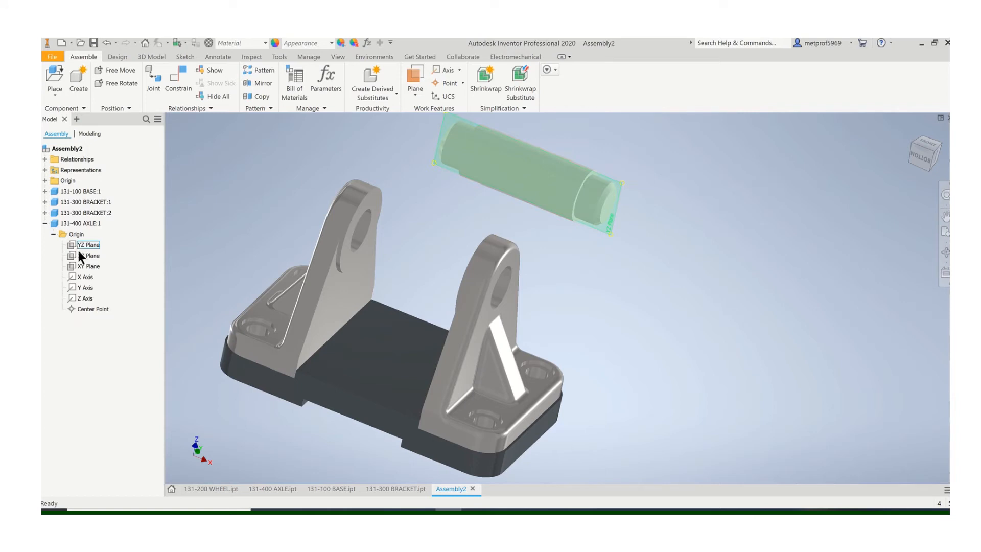
pyautogui.click(89, 265)
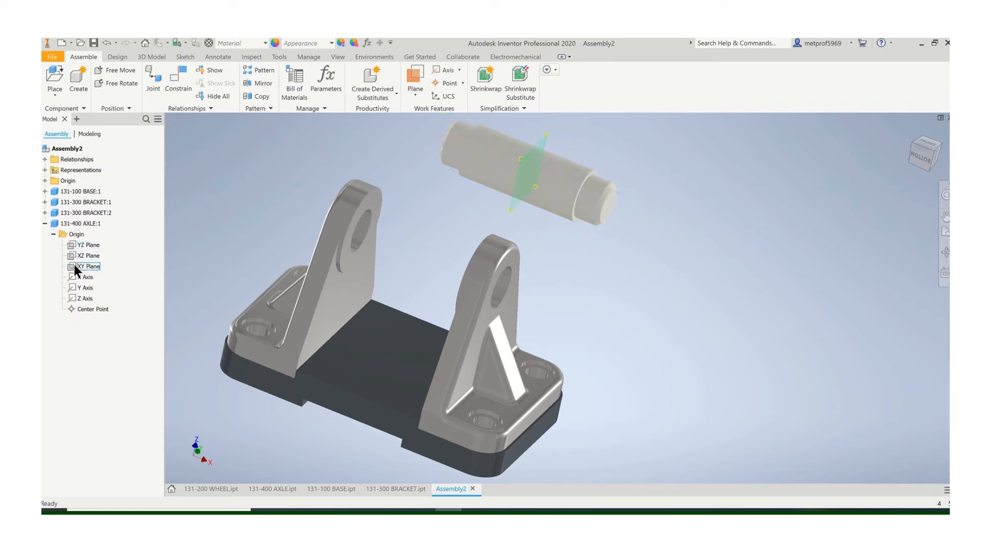
pyautogui.rightClick(87, 266)
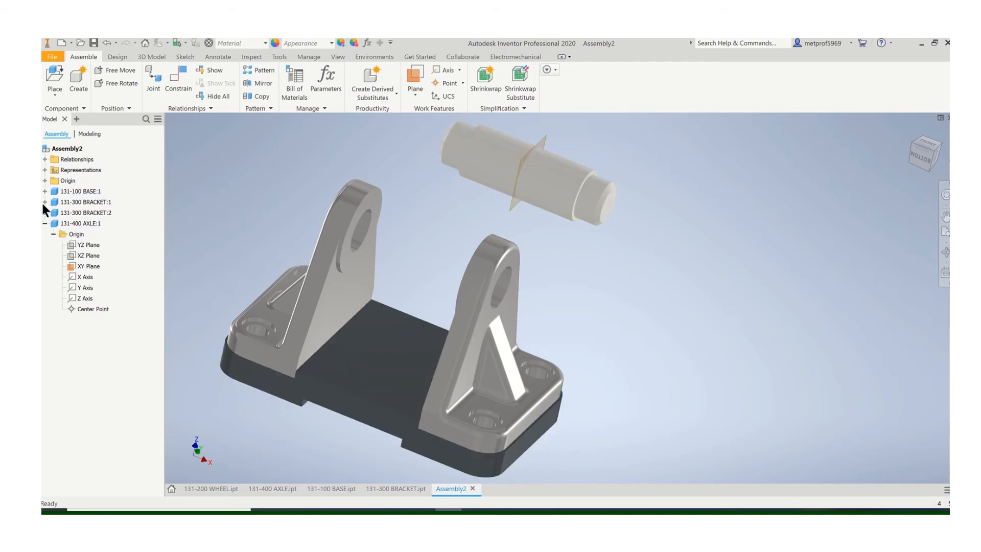
pyautogui.click(45, 191)
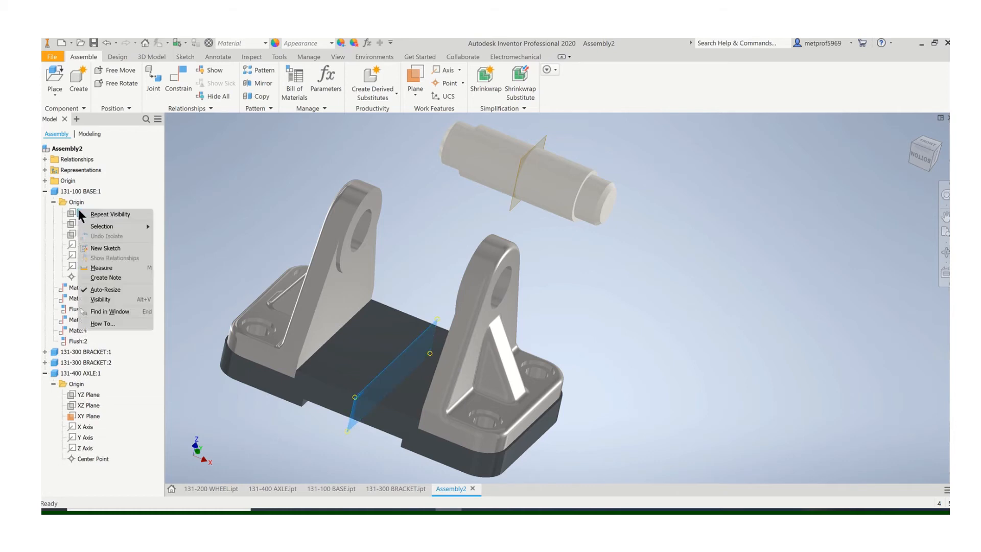
pyautogui.click(154, 270)
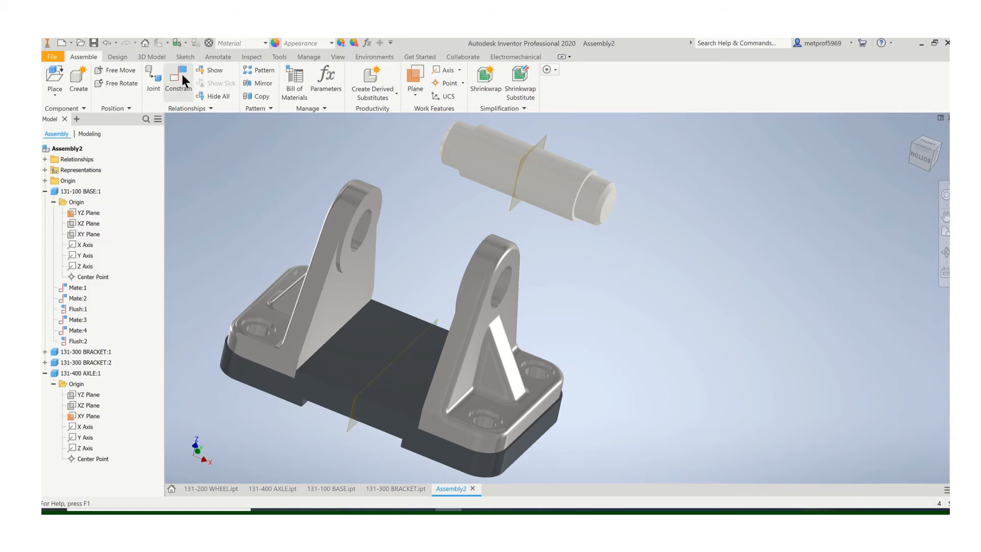
# Align the axle axis with the bracket holes and flush axle XY to base YZ.
pyautogui.click(179, 81)
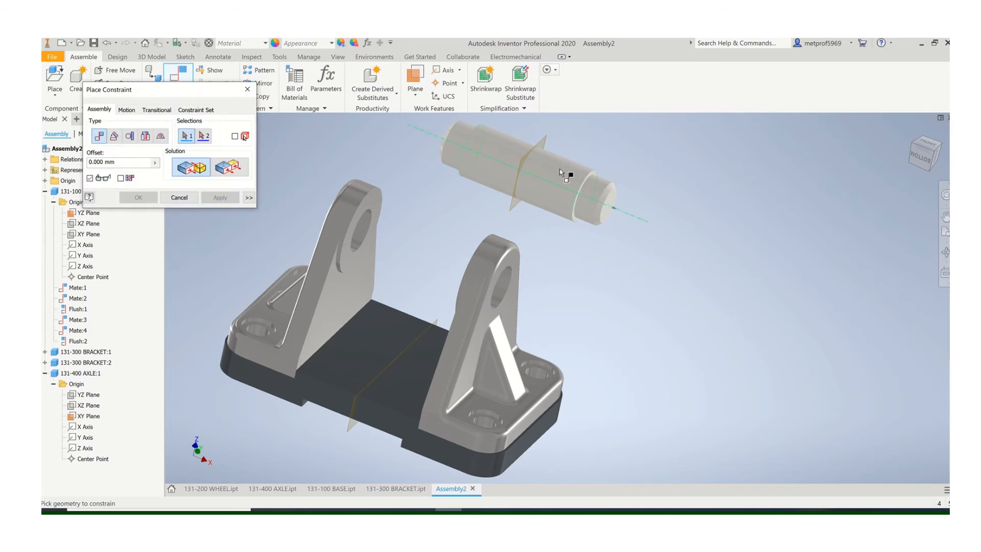
pyautogui.click(505, 294)
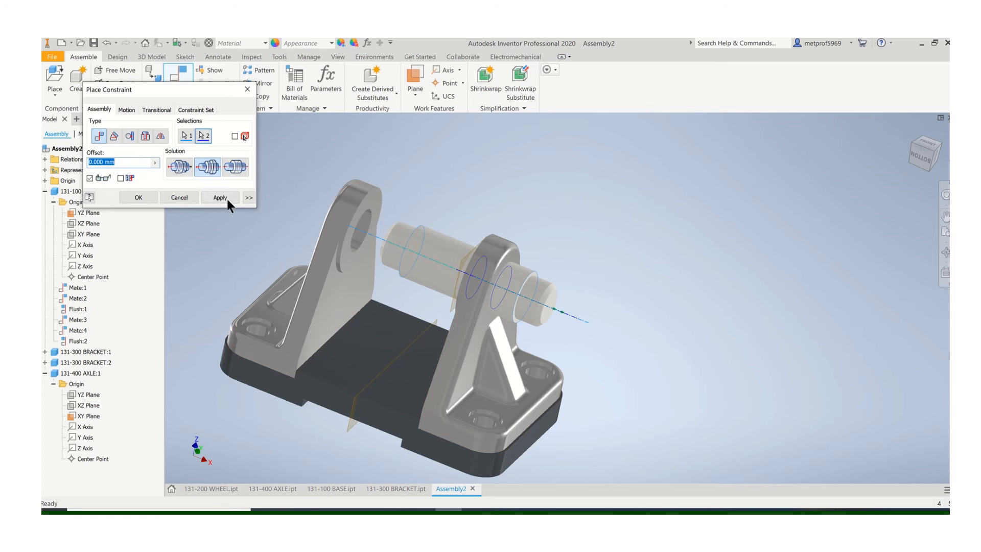
pyautogui.click(220, 197)
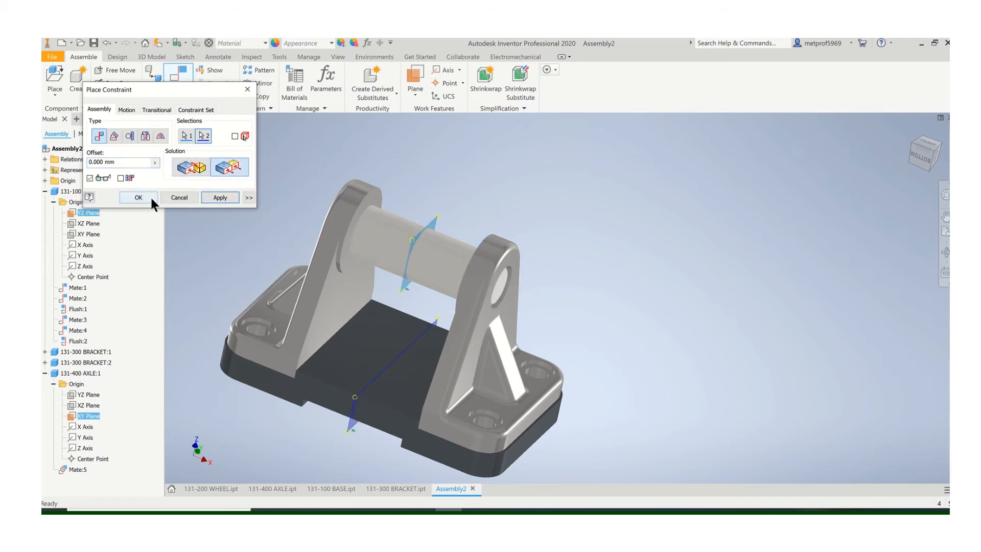
pyautogui.click(139, 198)
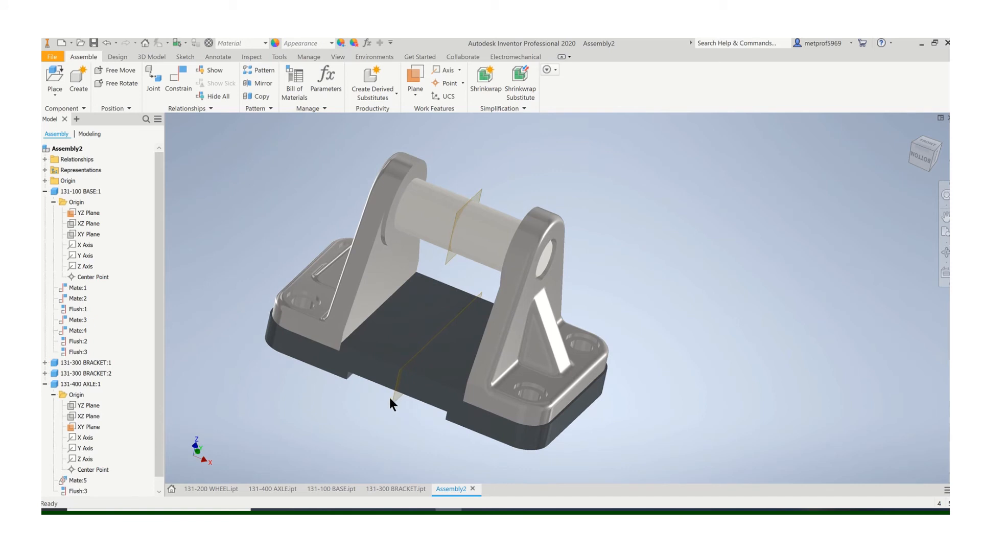
pyautogui.moveTo(89, 268)
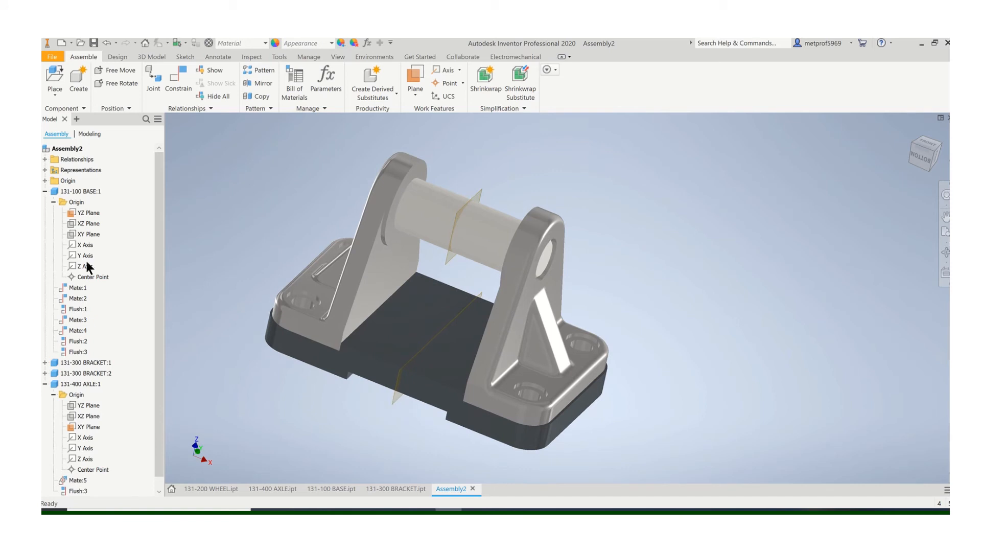
# Hide the base's YZ Plane and collapse BASE:1 in the browser.
pyautogui.rightClick(84, 265)
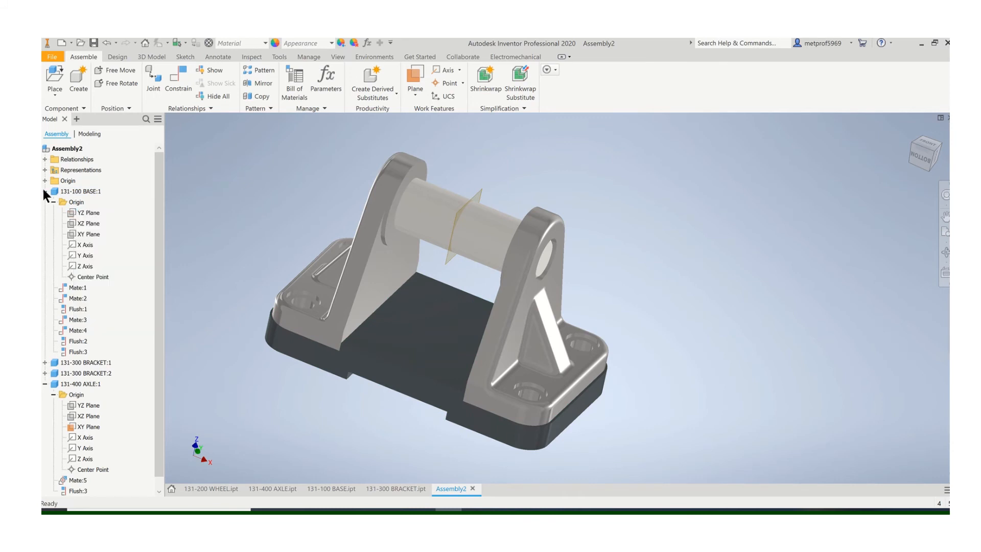
pyautogui.click(45, 192)
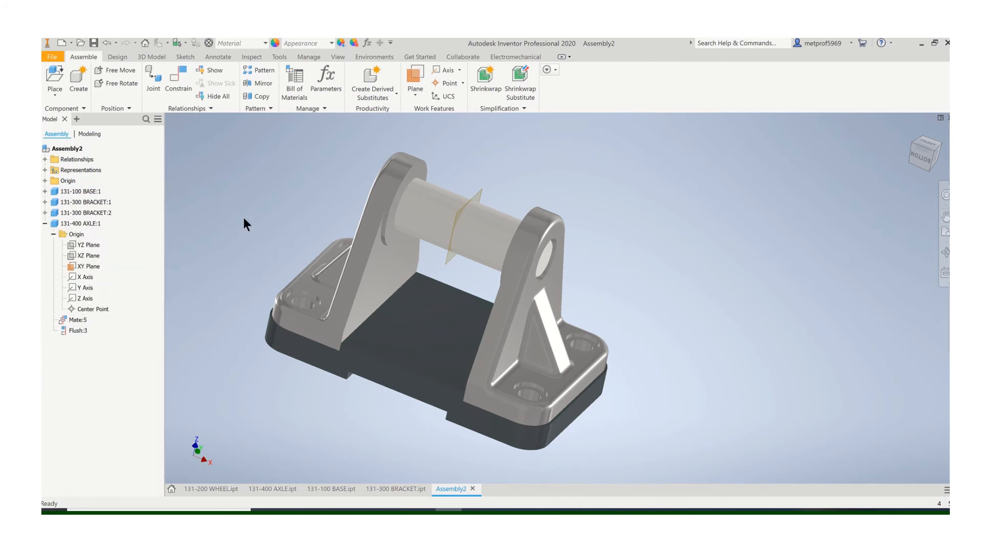
pyautogui.click(53, 81)
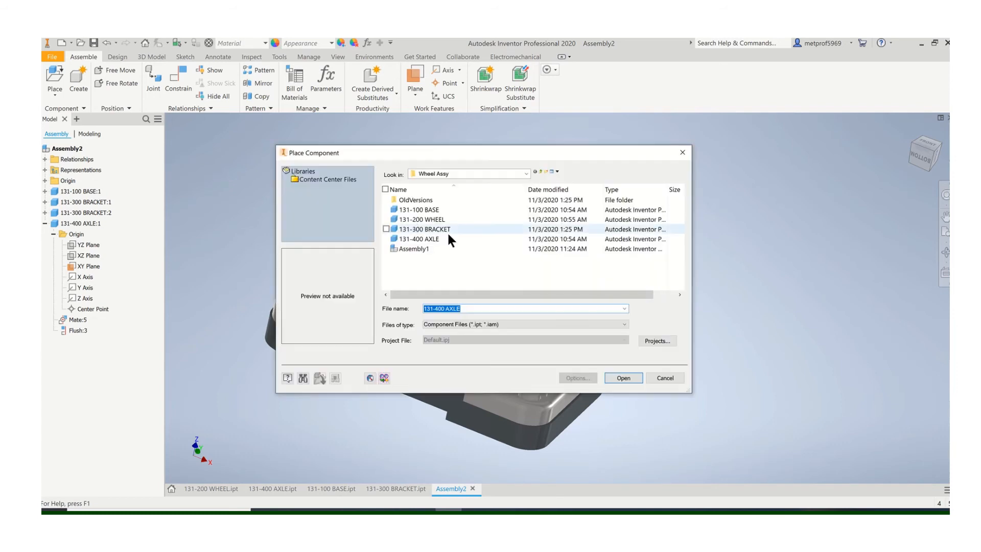
# Place the 131-200 WHEEL part in the assembly beside the axle.
pyautogui.click(423, 219)
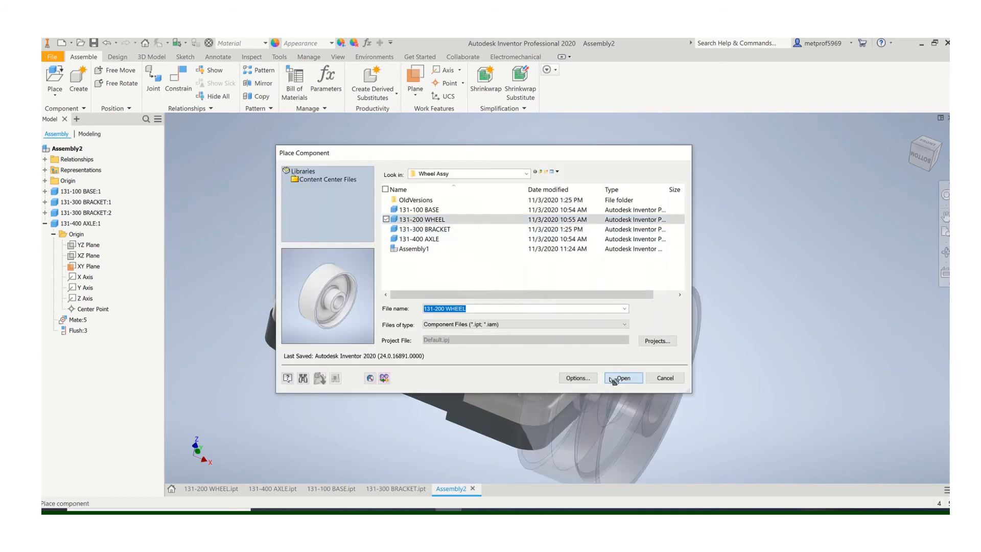
pyautogui.click(622, 377)
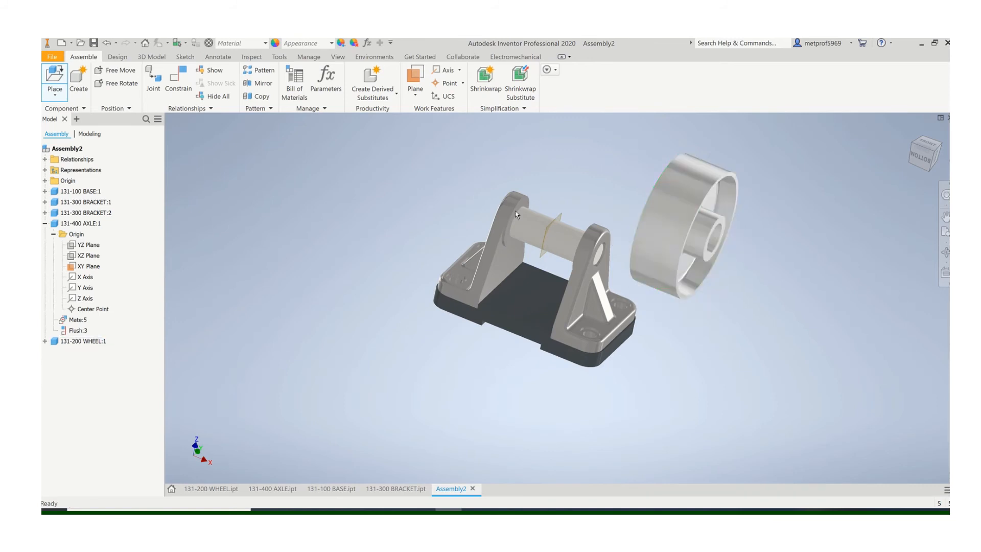
pyautogui.click(669, 206)
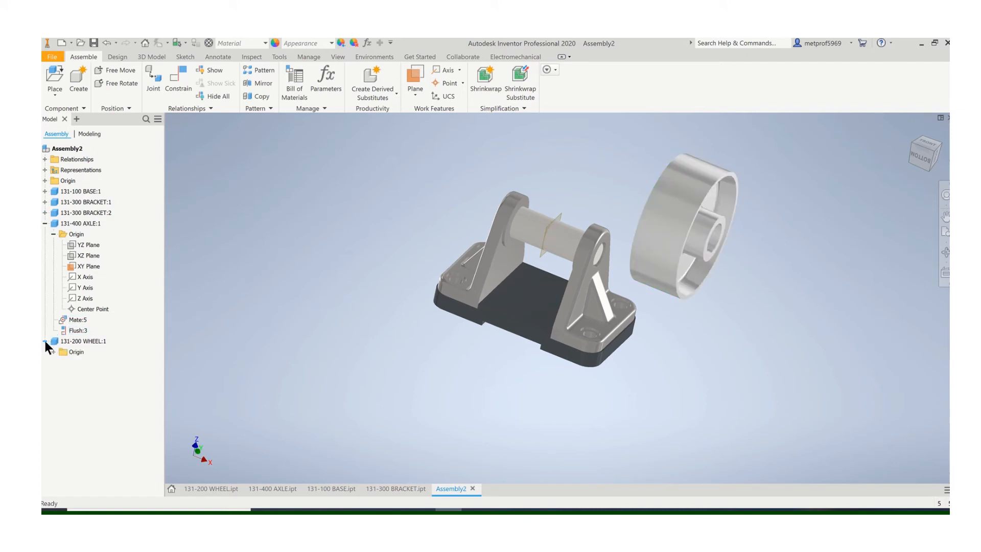
# Expand the wheel's Origin folder and bring up work plane options for its YZ Plane.
pyautogui.click(88, 363)
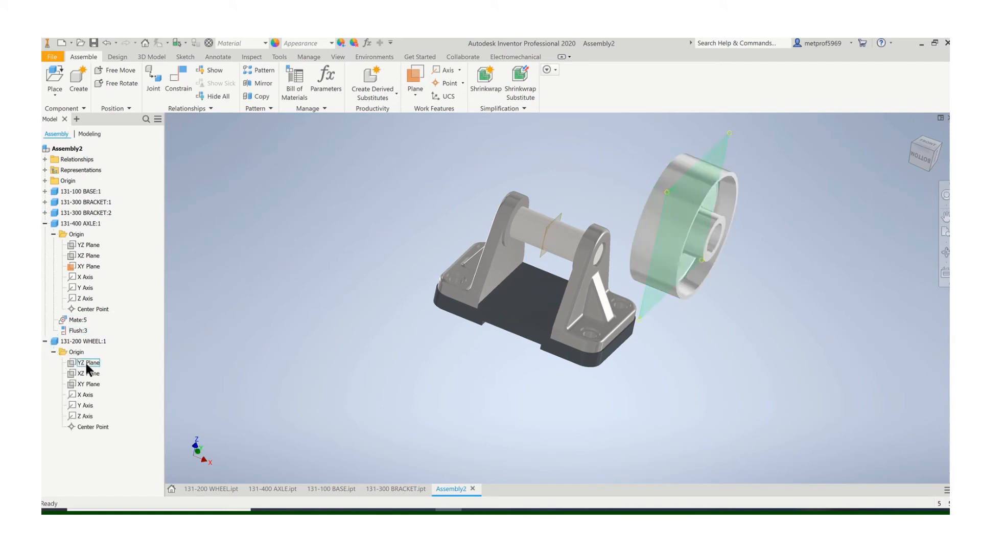
pyautogui.rightClick(86, 362)
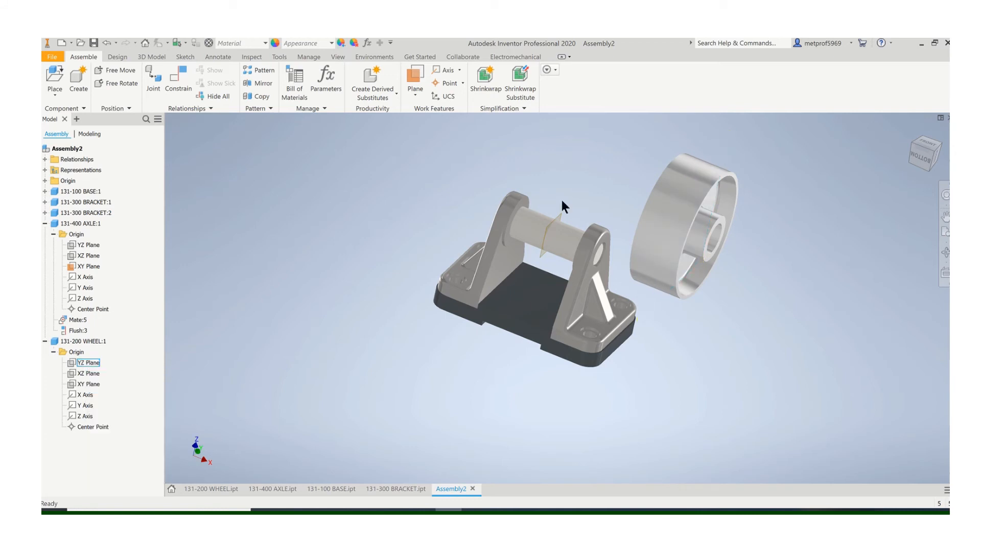
pyautogui.click(415, 87)
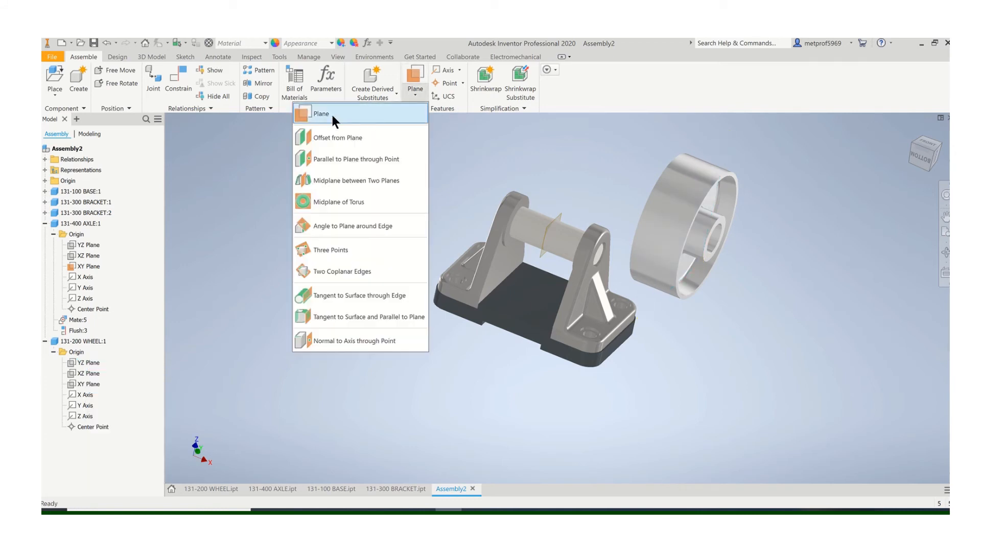
pyautogui.click(321, 114)
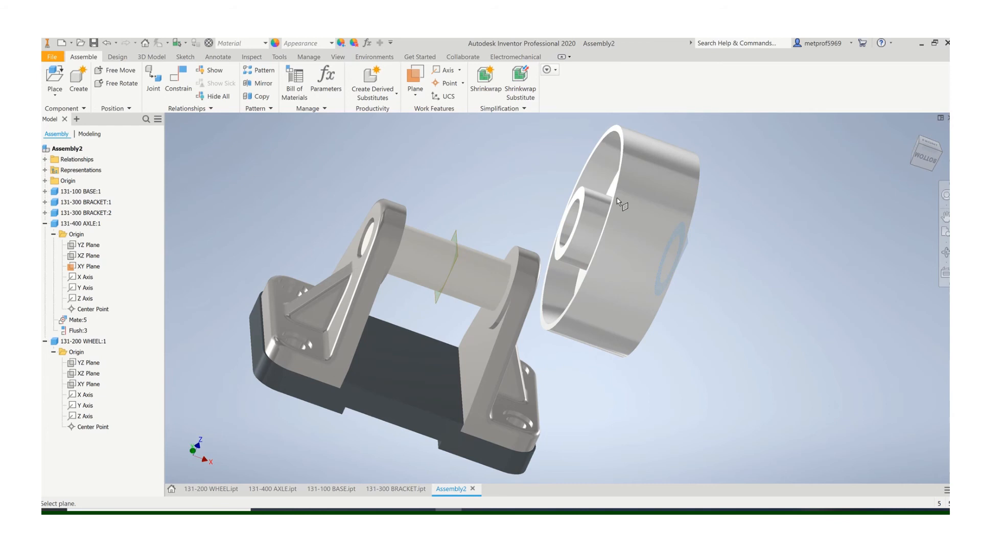
pyautogui.scroll(3)
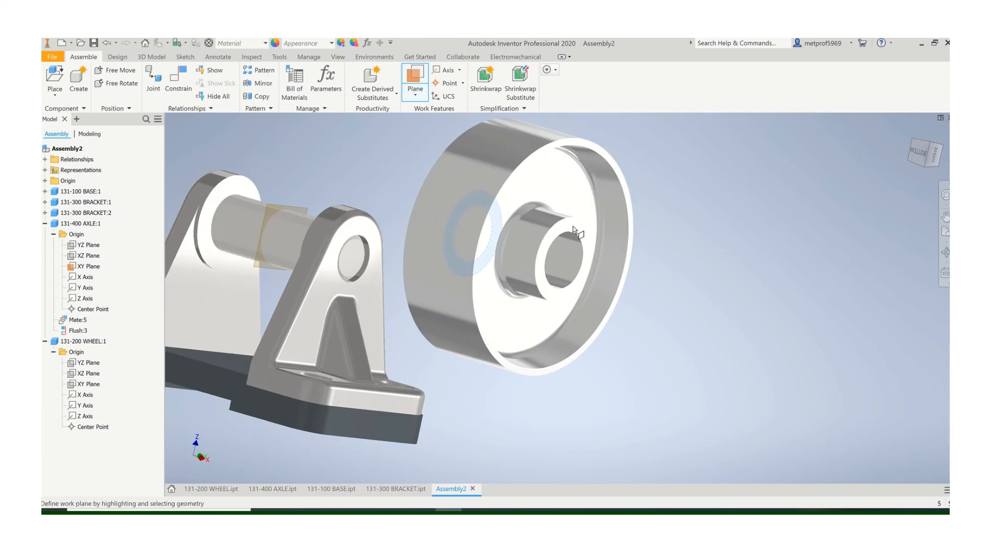
pyautogui.moveTo(438, 48)
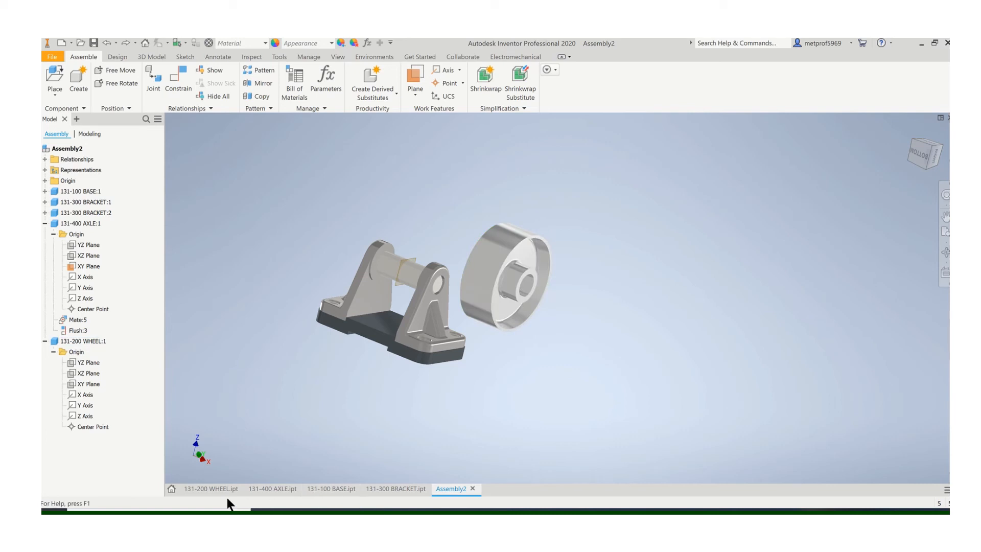
pyautogui.moveTo(211, 488)
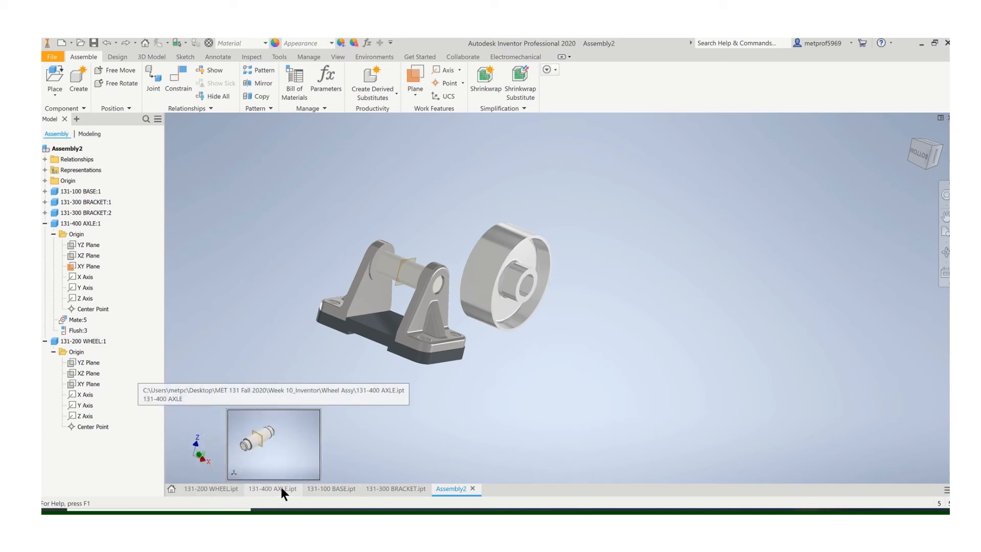
# Add a Midplane of Torus work plane to 131-200 WHEEL.ipt, then return to Assembly2.
pyautogui.click(211, 488)
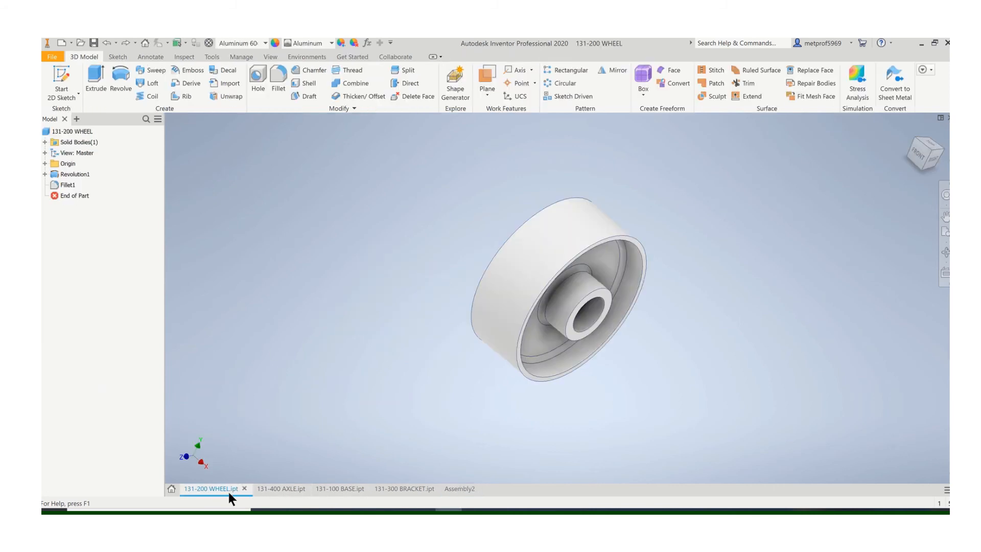
pyautogui.click(485, 89)
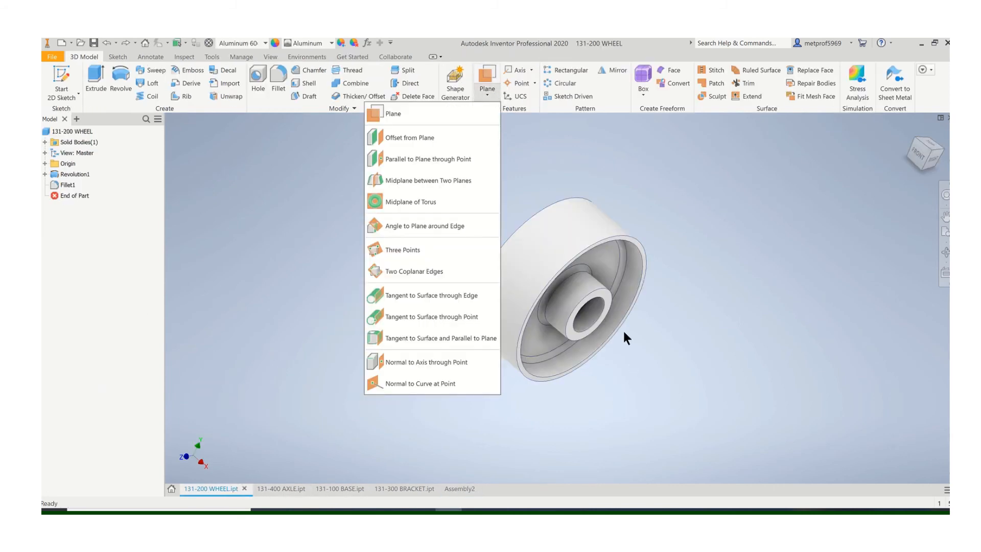
pyautogui.moveTo(430, 201)
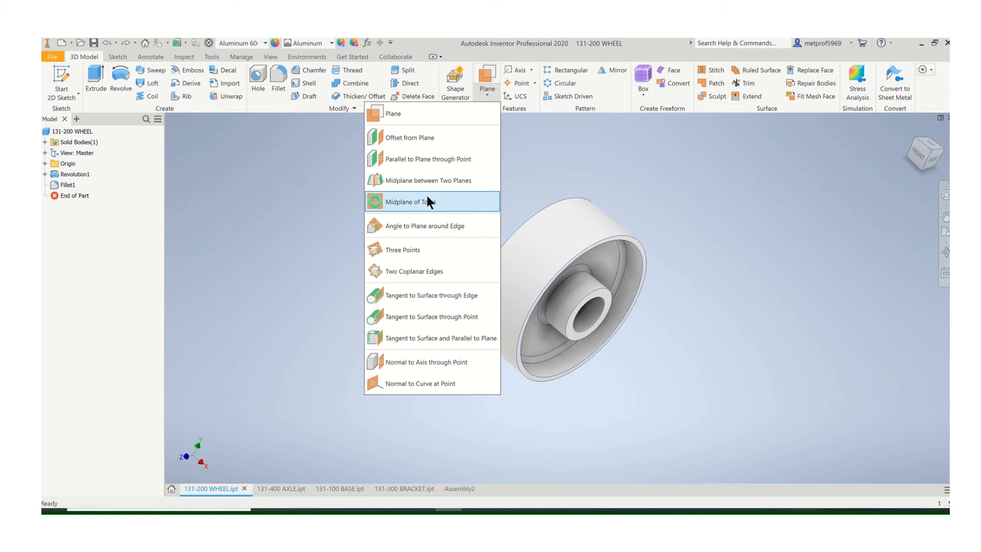
pyautogui.click(409, 201)
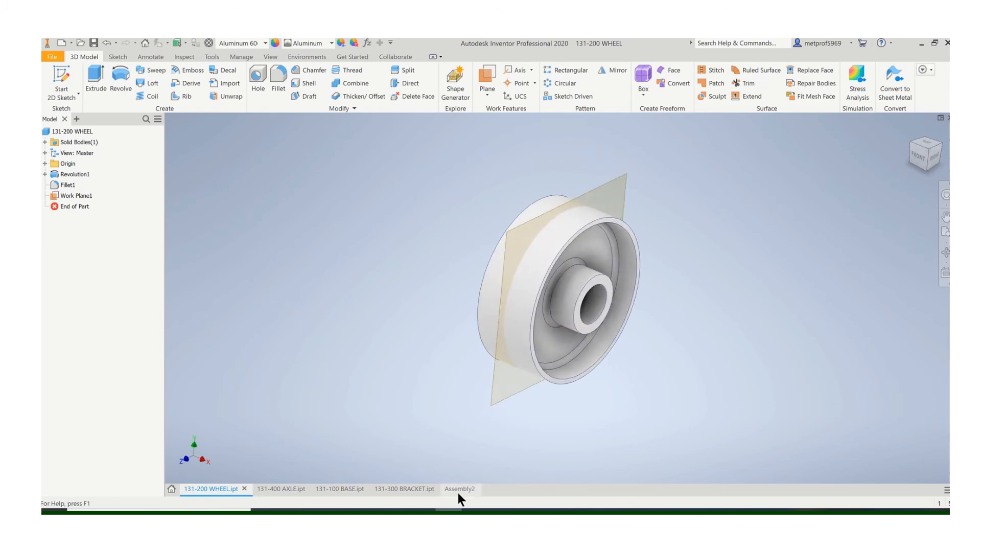
pyautogui.click(455, 488)
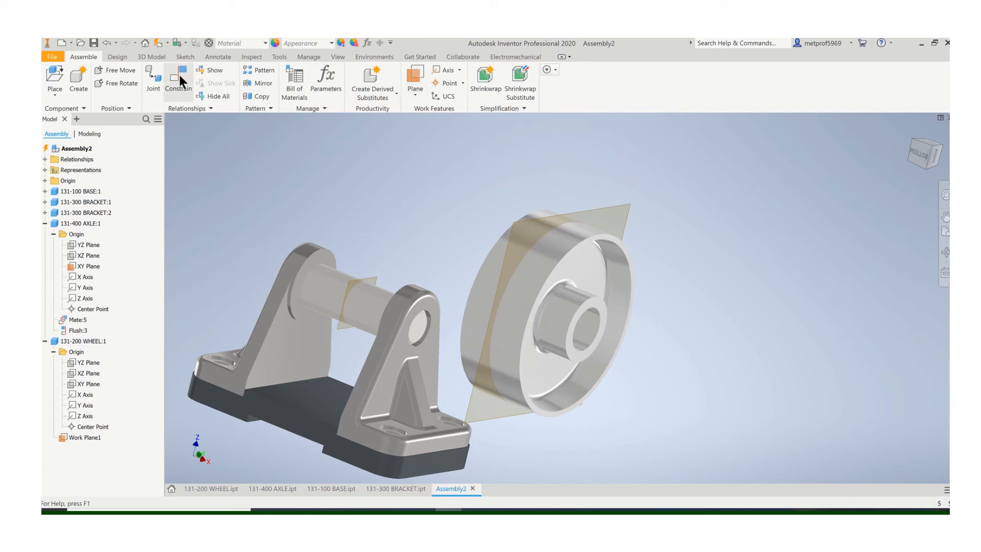
# Mate the wheel's axis to the axle's axis.
pyautogui.click(178, 80)
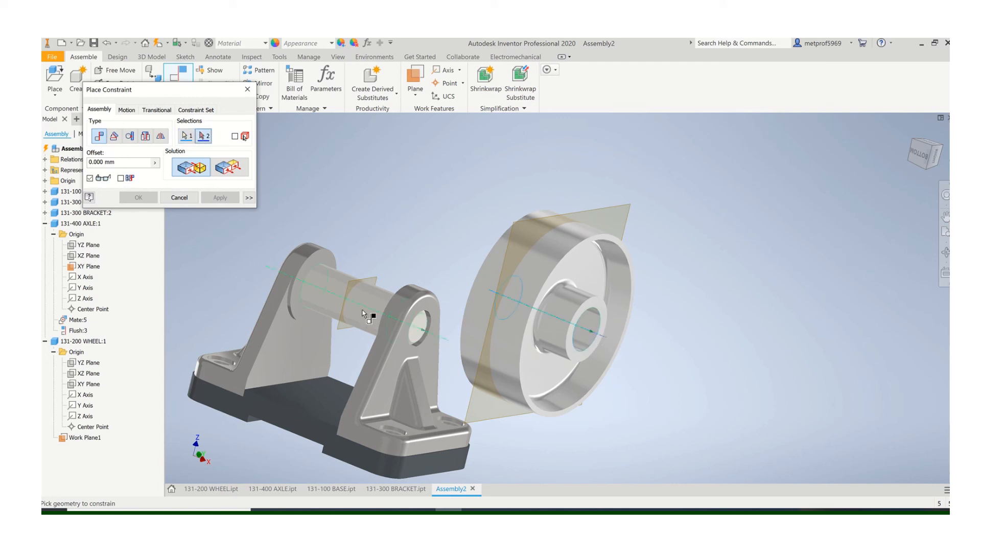
pyautogui.click(220, 197)
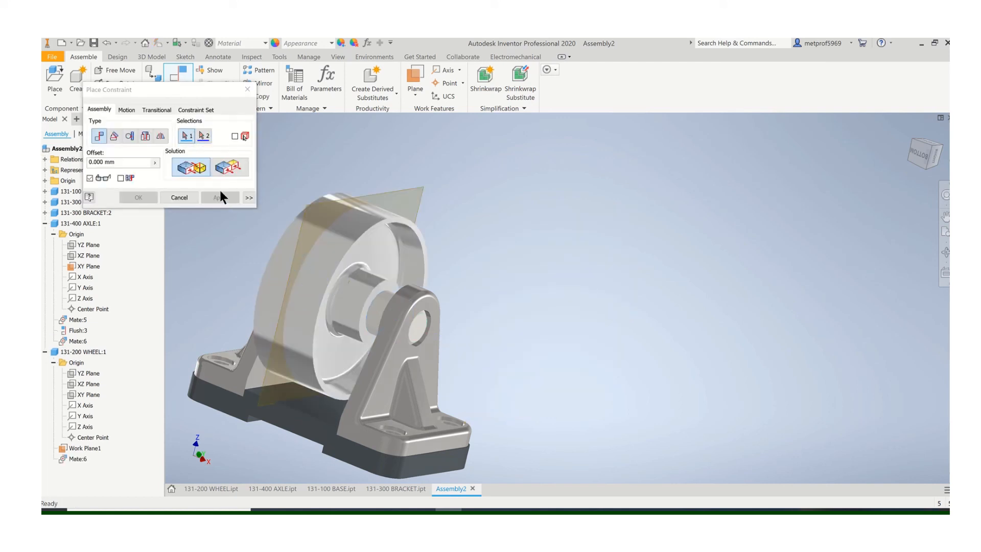
pyautogui.click(218, 198)
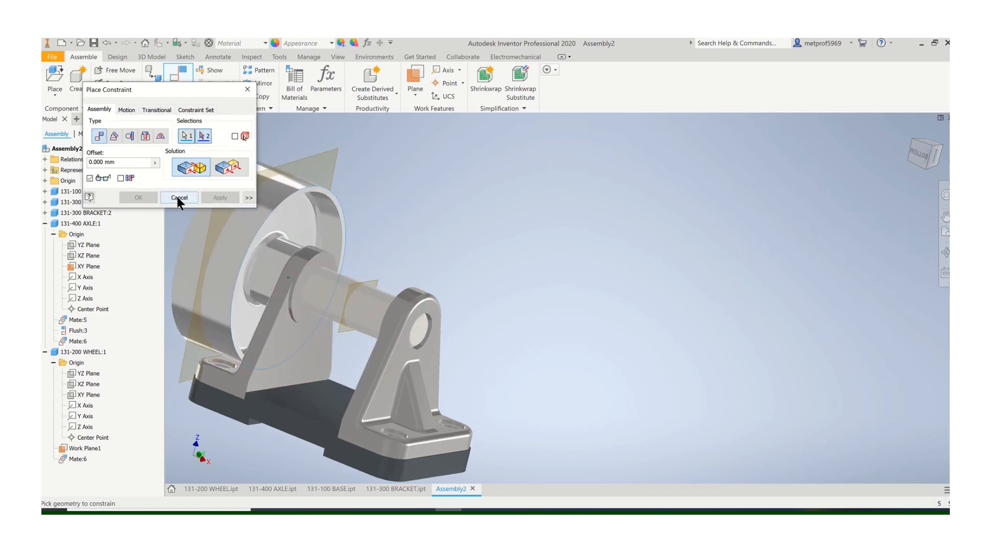
pyautogui.click(179, 198)
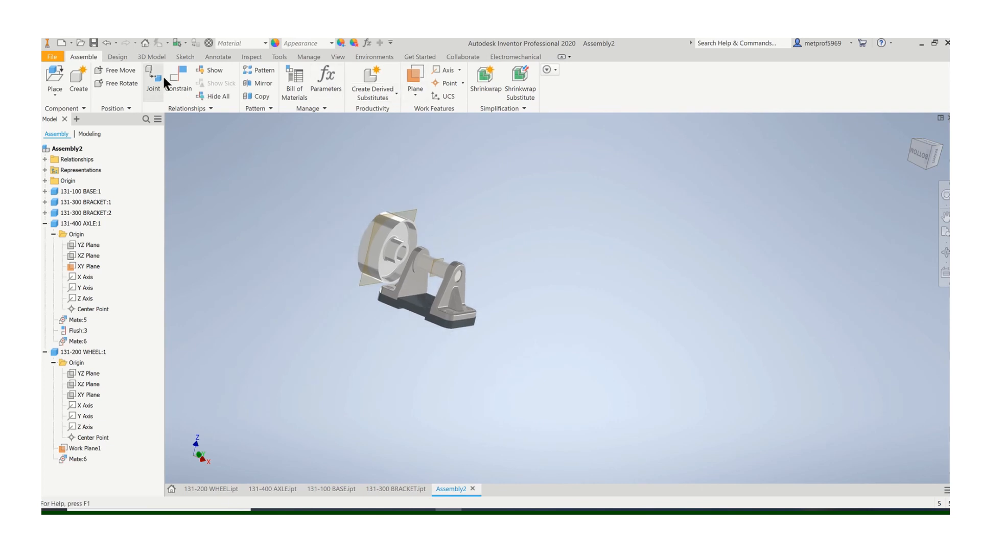
# Flush the wheel's Work Plane1 with the axle's XY Plane.
pyautogui.click(179, 81)
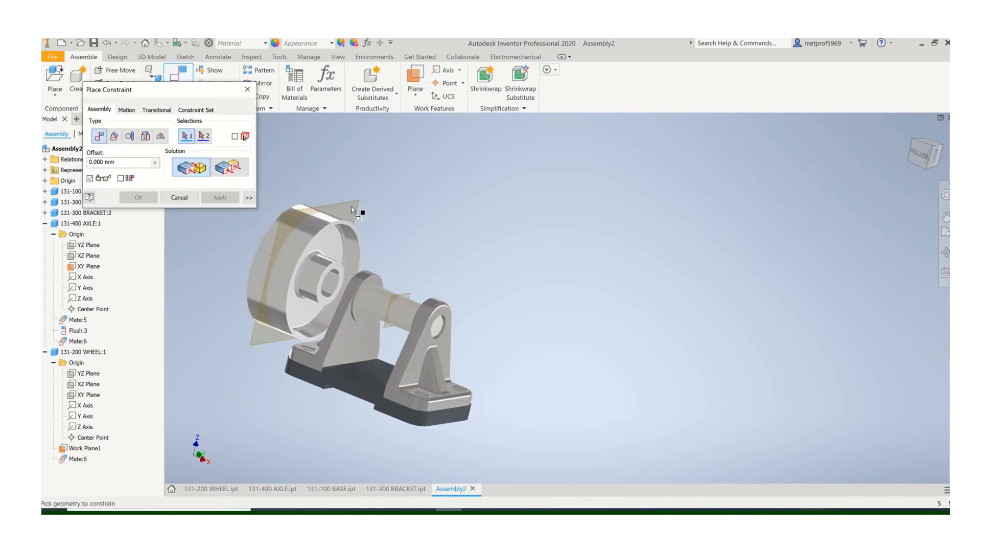
pyautogui.click(387, 307)
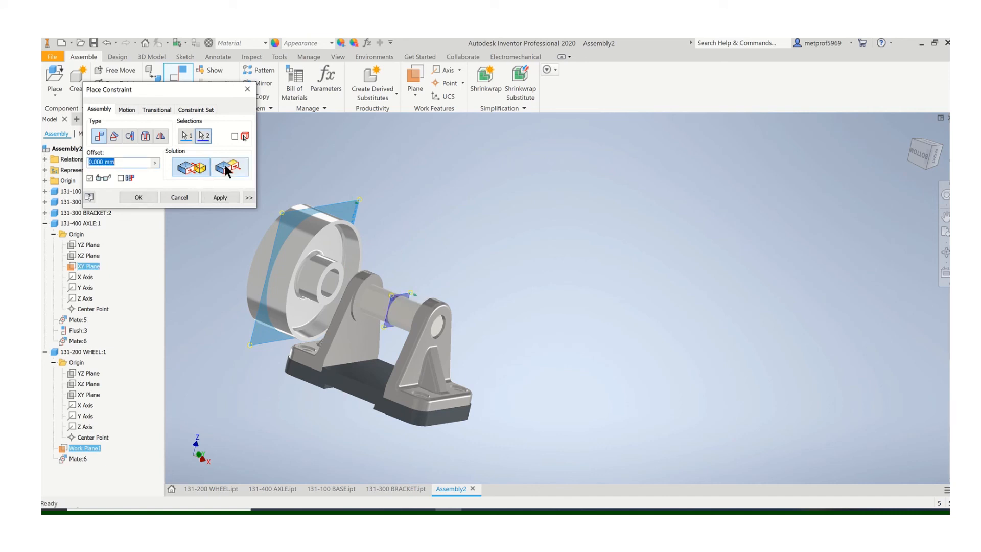
pyautogui.click(229, 167)
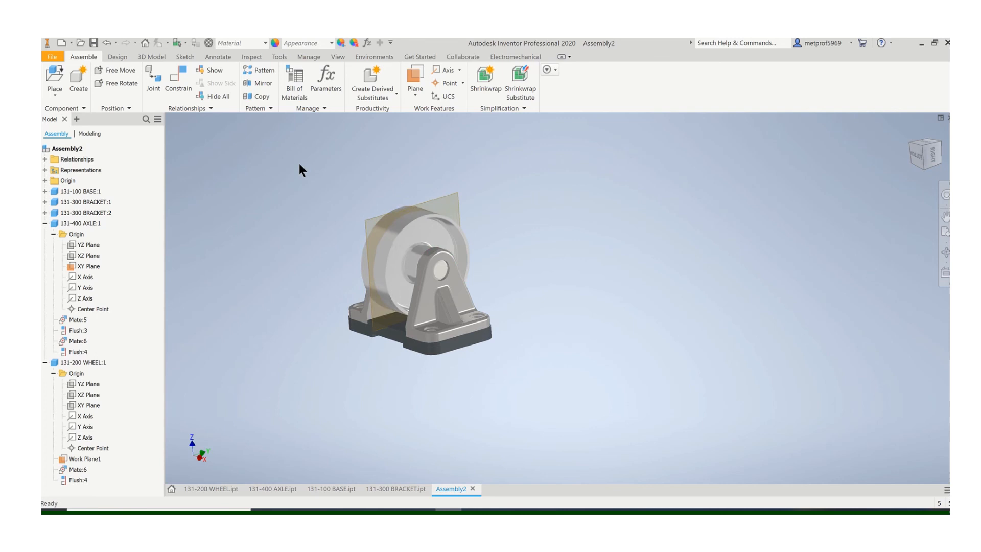
# Turn off visibility of the axle's XY Plane and open the wheel Work Plane1 options.
pyautogui.click(88, 266)
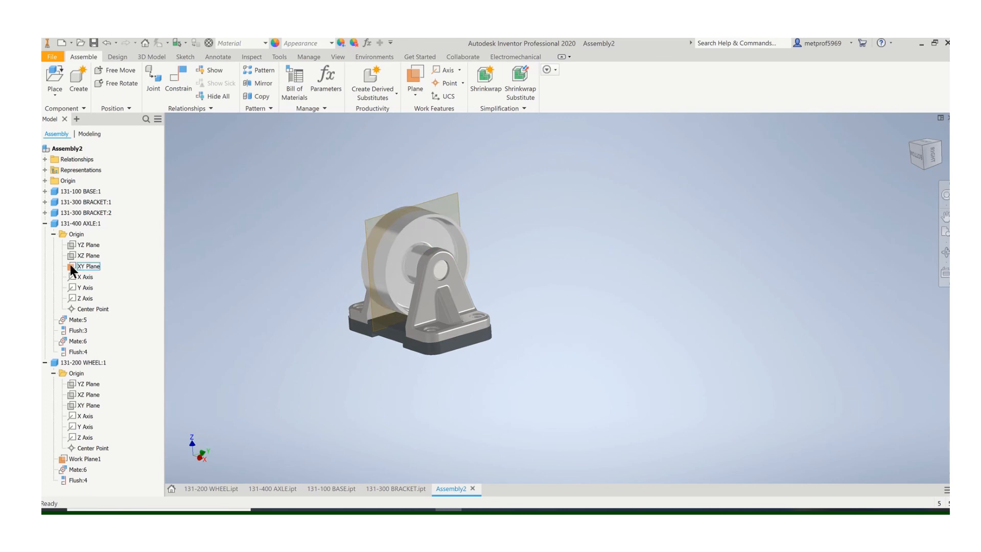
pyautogui.rightClick(87, 265)
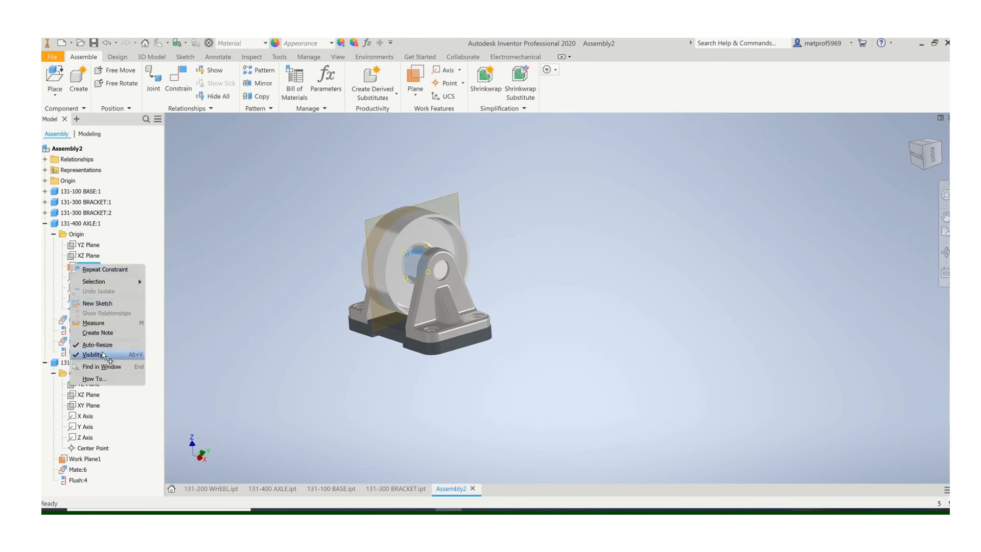
pyautogui.click(94, 355)
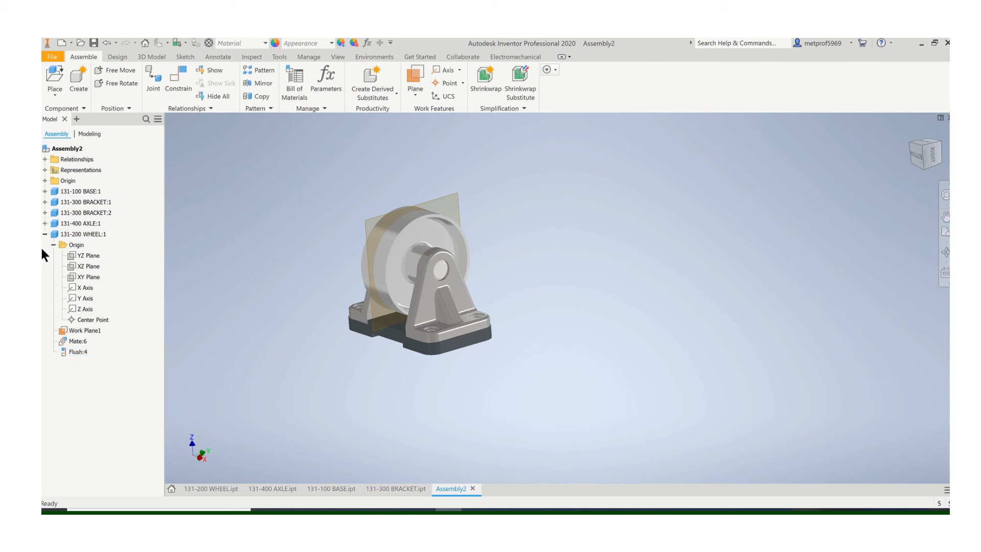
pyautogui.rightClick(84, 331)
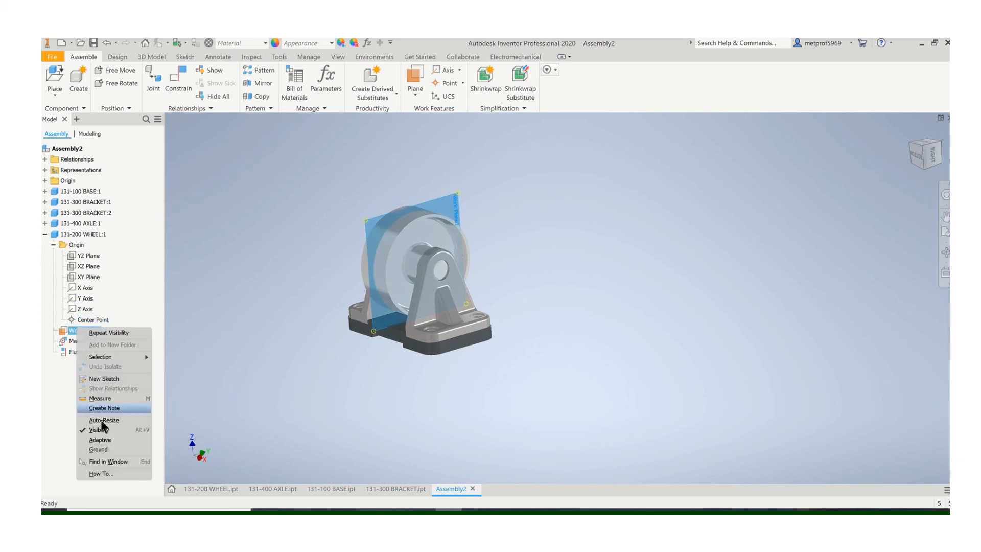